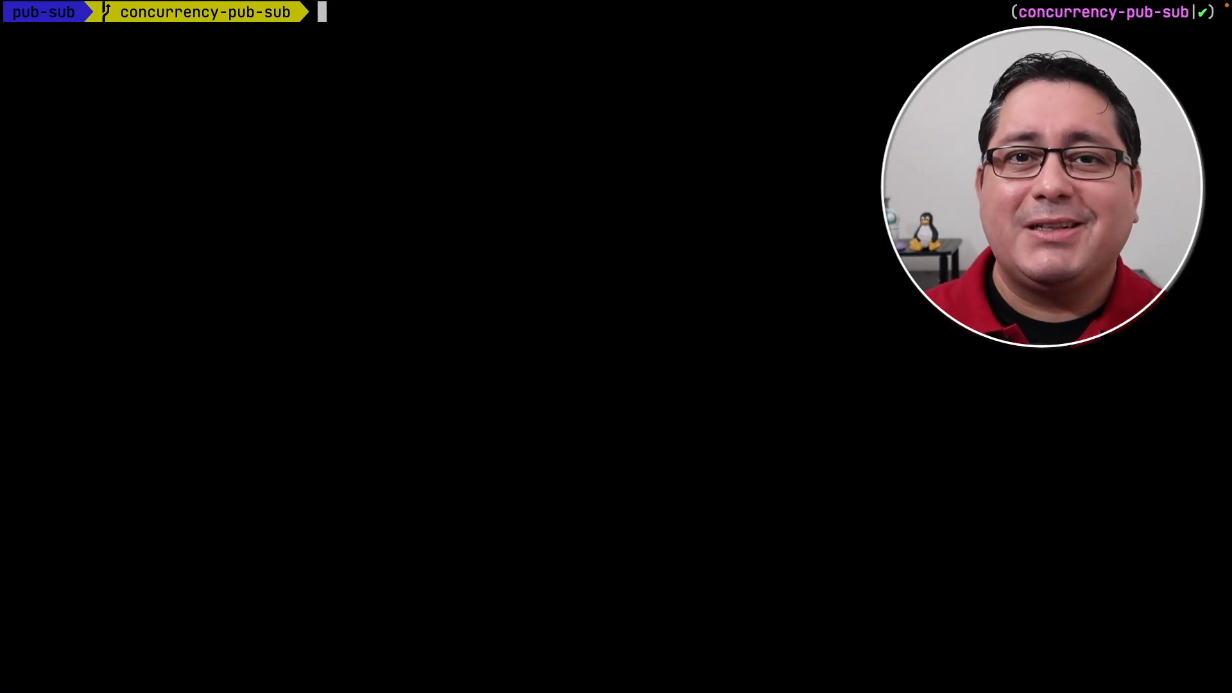
Initialize Go module github.com/MarioCarrion/videos/2023/concurrency-pub-sub and start nvim on main.go
{"action": "type", "text": "go mod init github.com/MarioCarrion/videos/2023/concurrency-pub-sub"}
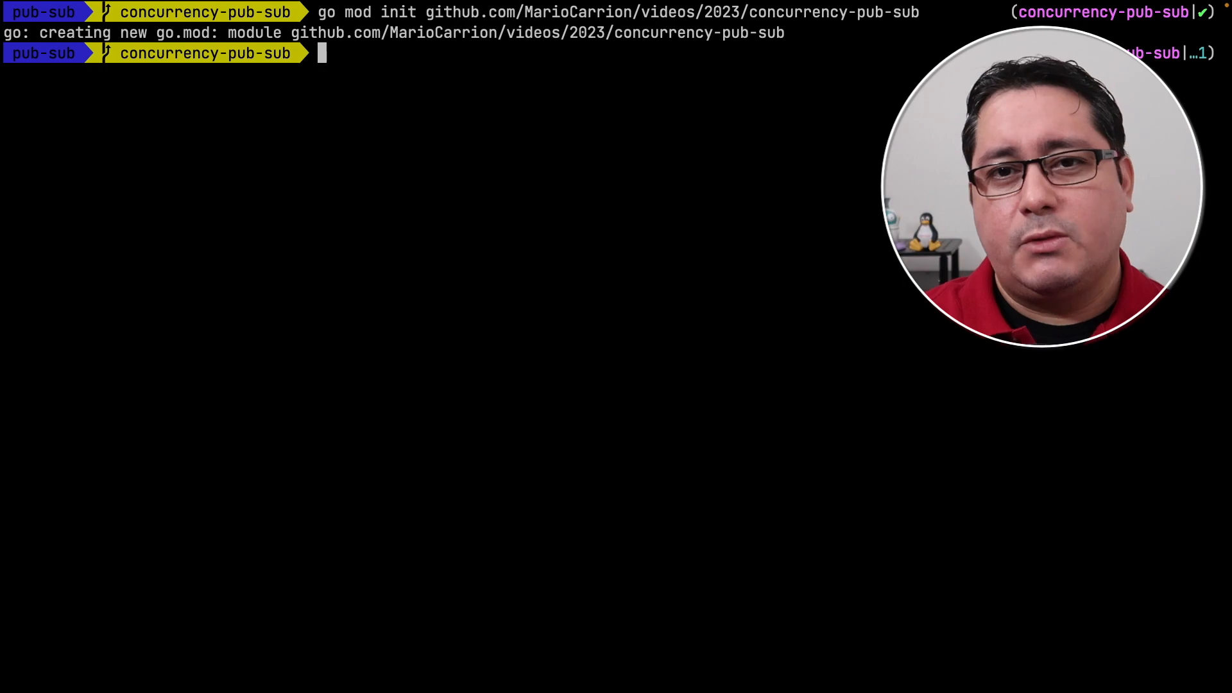
{"action": "type", "text": "nvim main.go"}
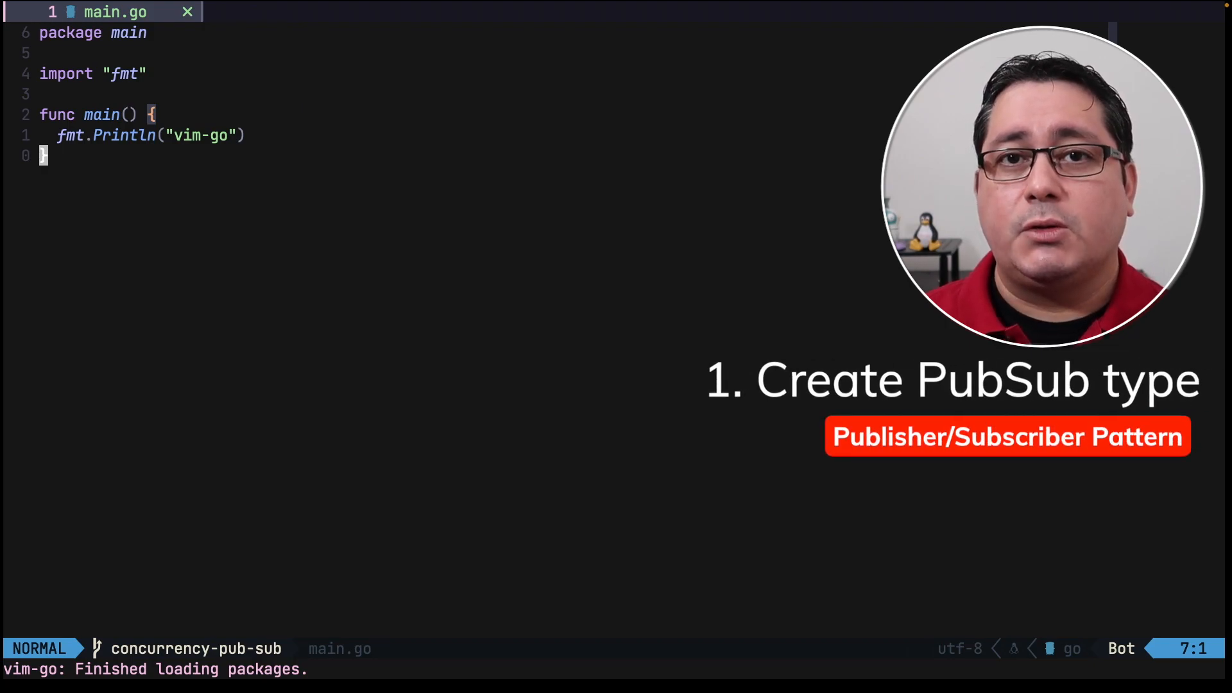
Define PubSub[T any] with subscribers []chan T, mu sync.RWMutex, closed bool; import sync and save
{"action": "type", "text": "type PubSub[T any] struct {"}
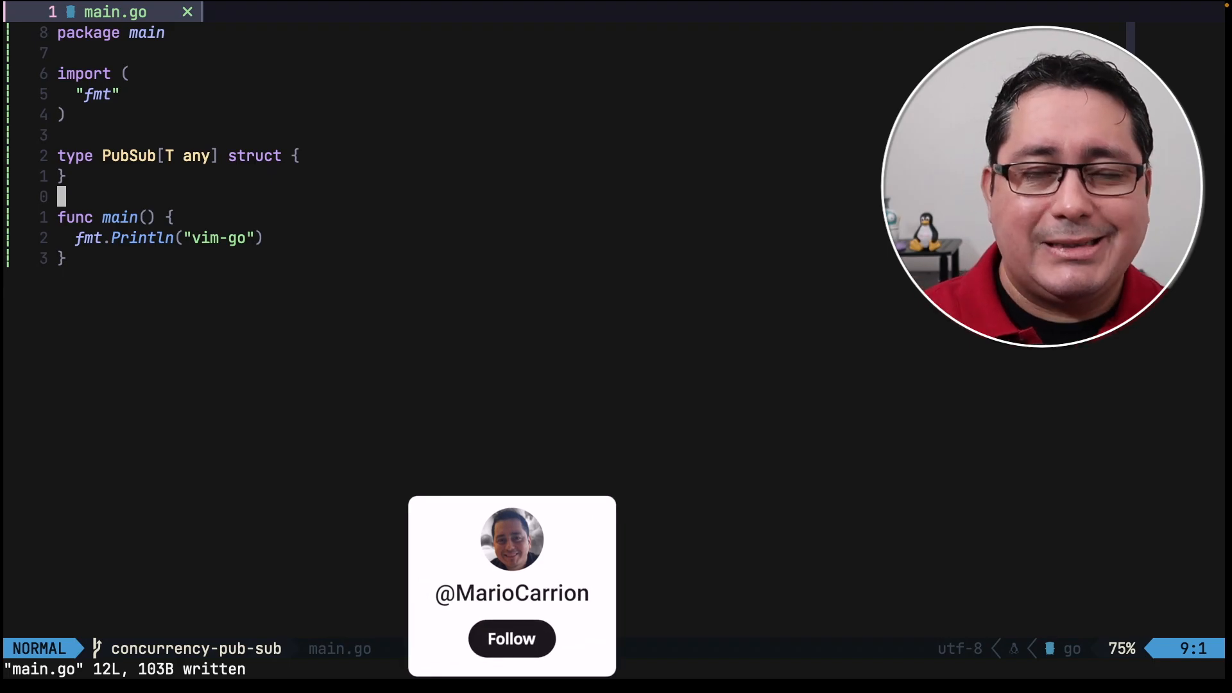
{"action": "left_click", "coordinate": [512, 638]}
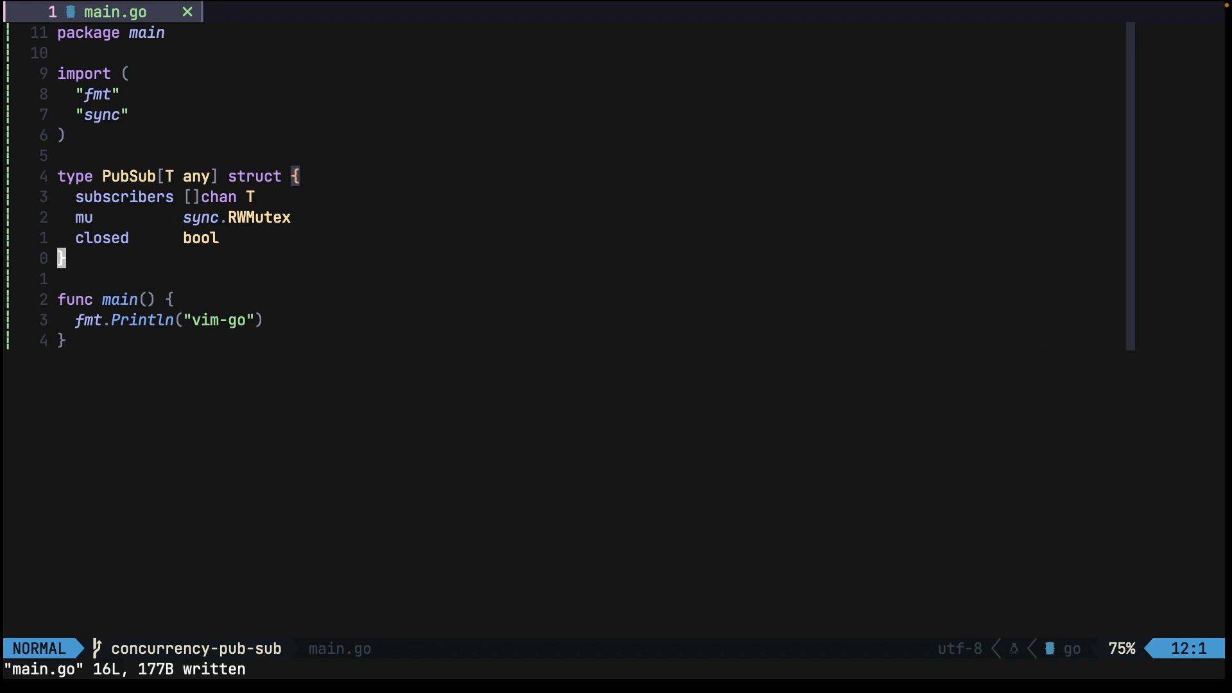
Write NewPubSub[T any]() *PubSub[T] returning &PubSub[T]{mu: sync.RWMutex{}}
{"action": "type", "text": "func NewP"}
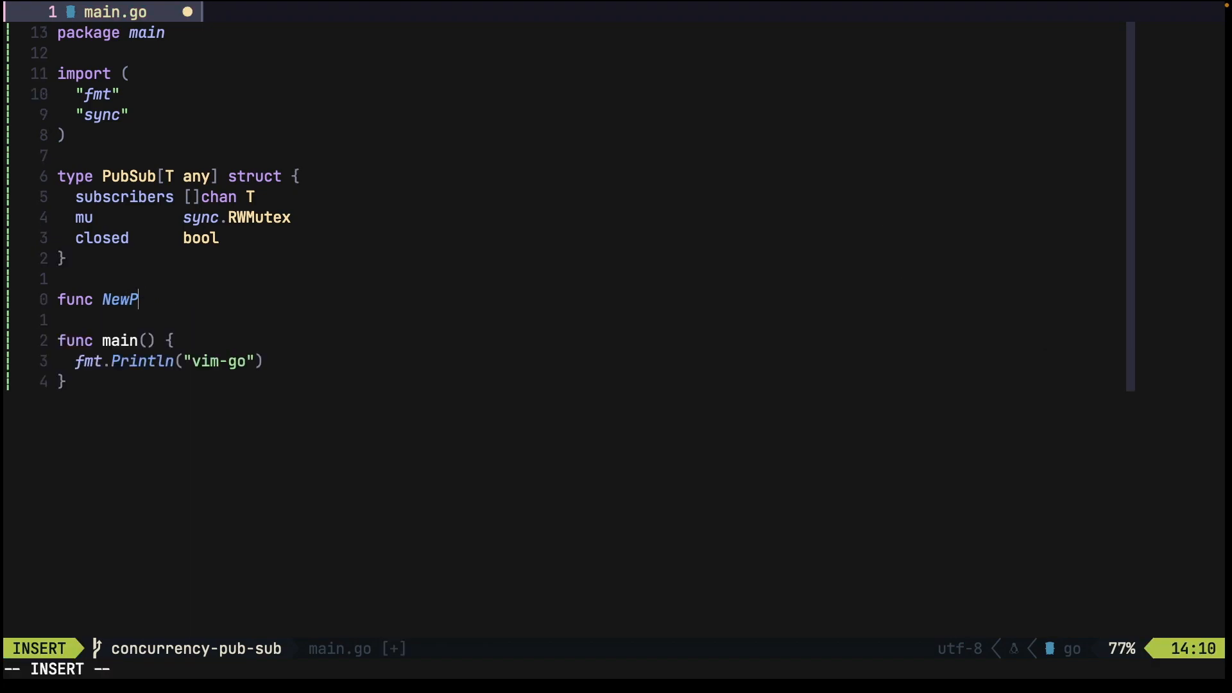
{"action": "type", "text": "ubSub[T any]() *PubSub[T] {"}
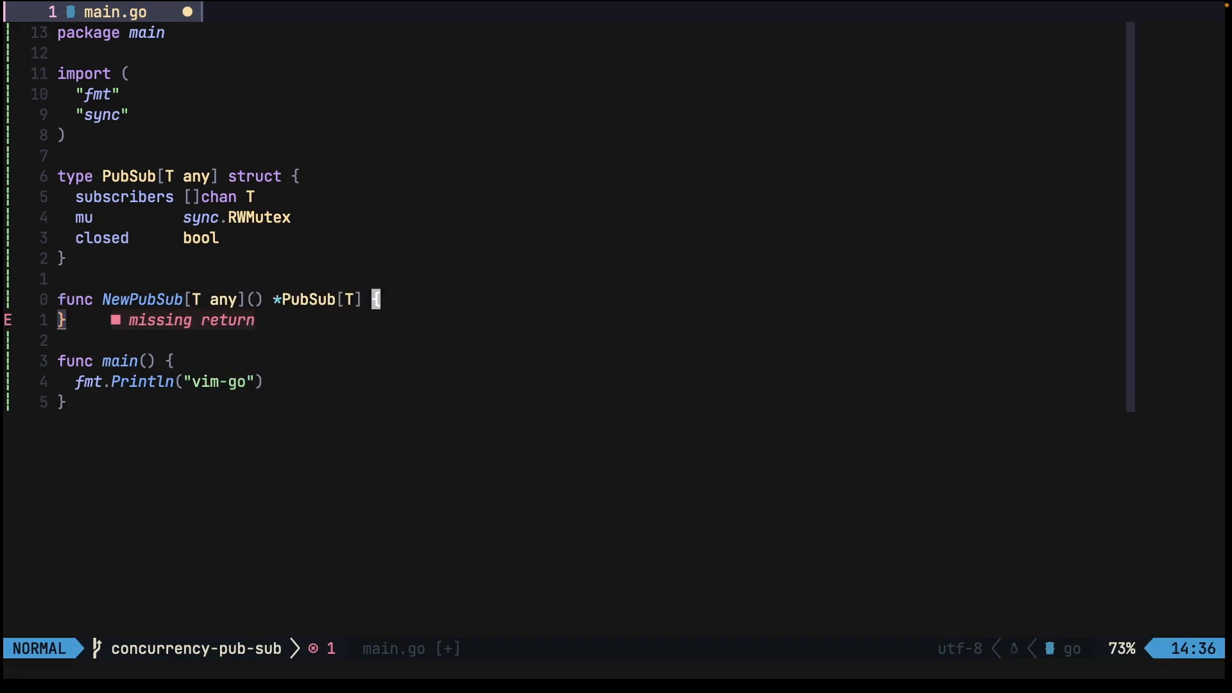
{"action": "type", "text": "sync.RWMutex{},"}
{"action": "type", "text": "func (s *PubSub[T]) Subscribe() <-chan T {"}
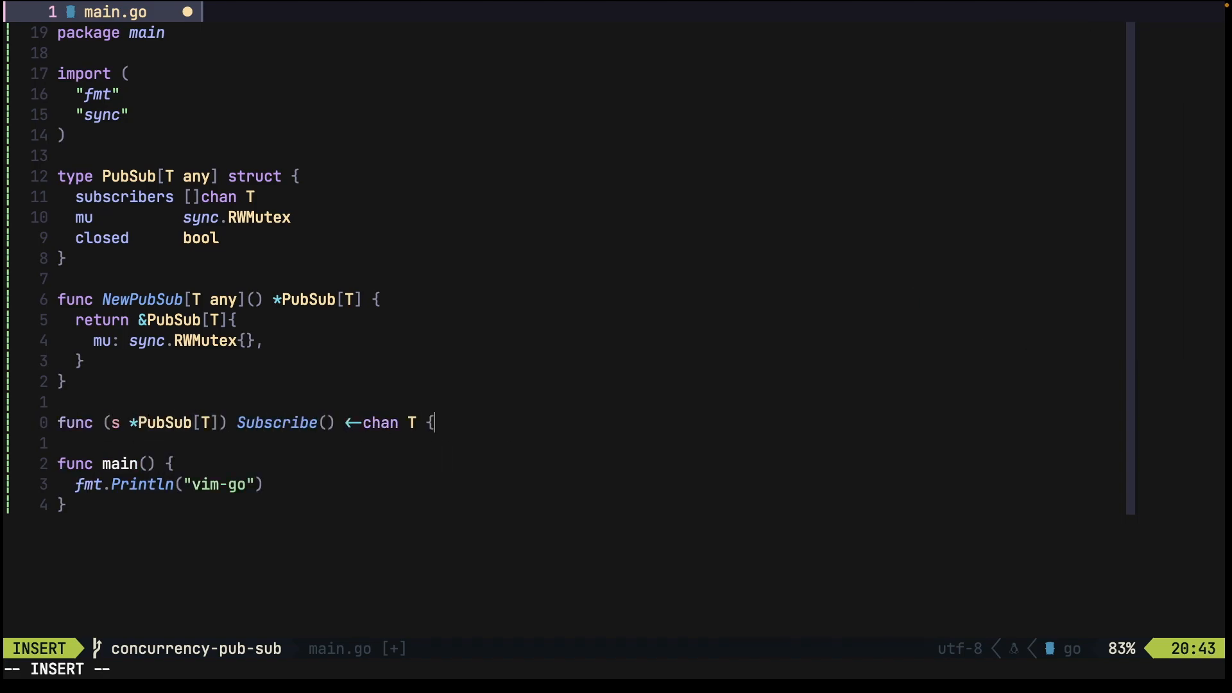
Start Subscribe body: s.mu.Lock(), defer s.mu.Unlock(), return nil if s.closed
{"action": "key", "text": "Escape"}
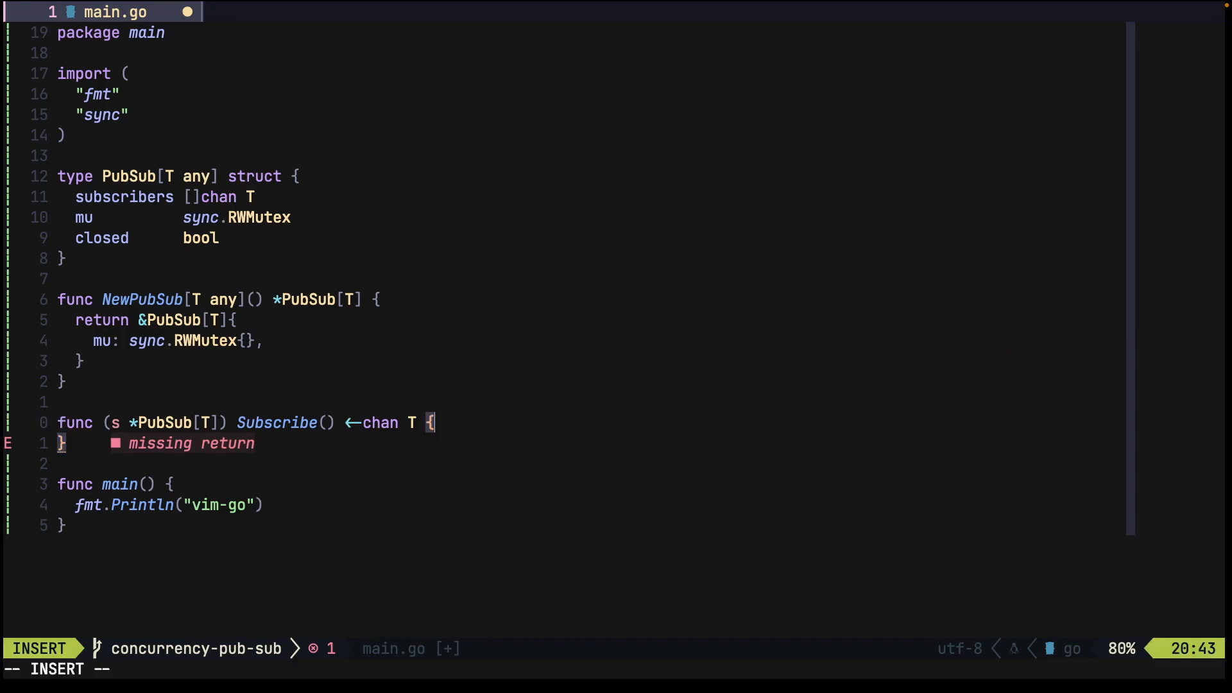
{"action": "type", "text": "su."}
{"action": "type", "text": "defer s.muc"}
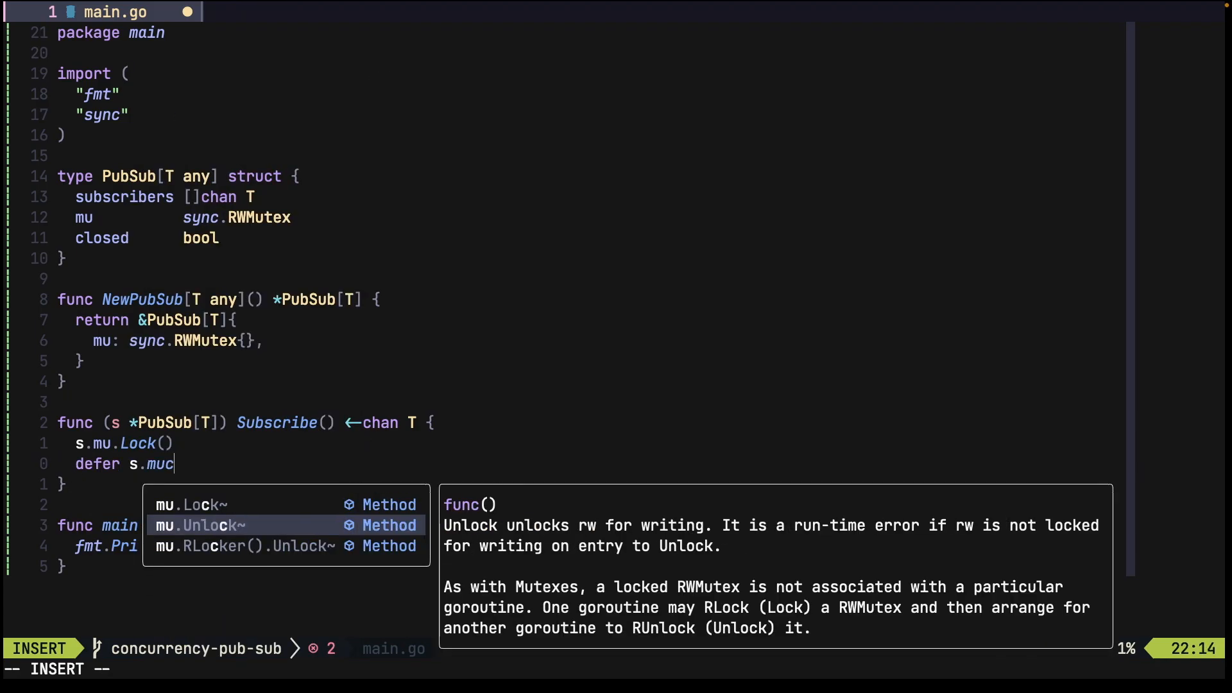
{"action": "type", "text": "k.U"}
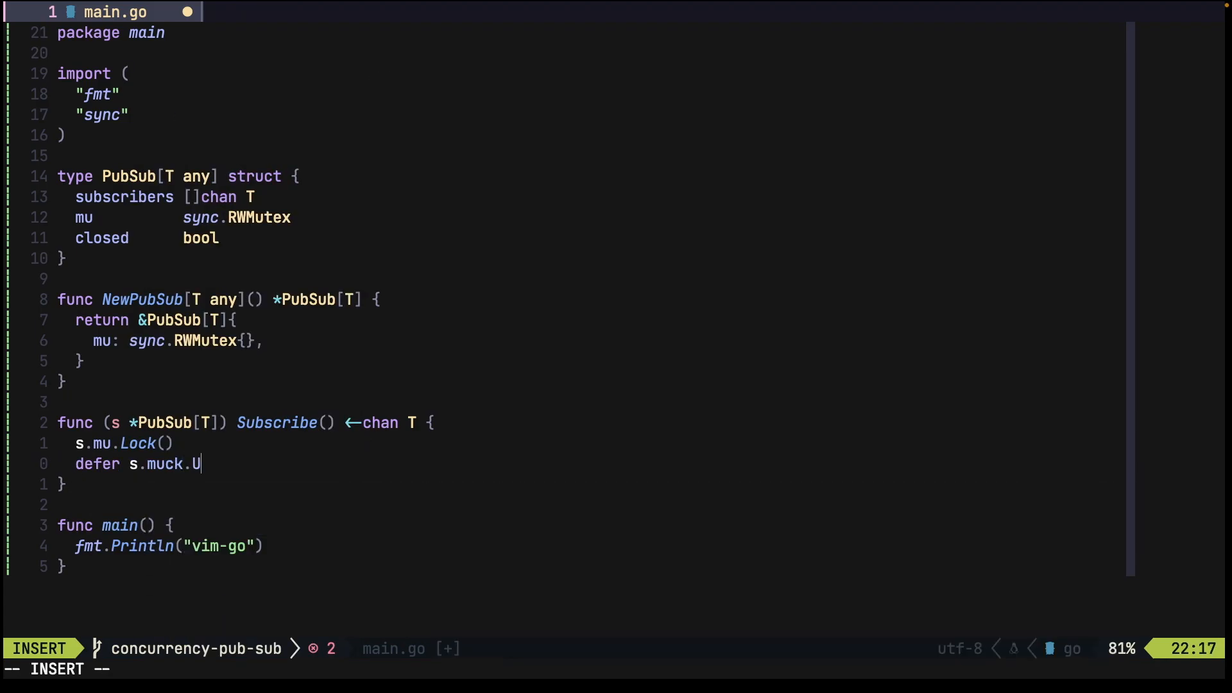
{"action": "type", "text": "nlock()"}
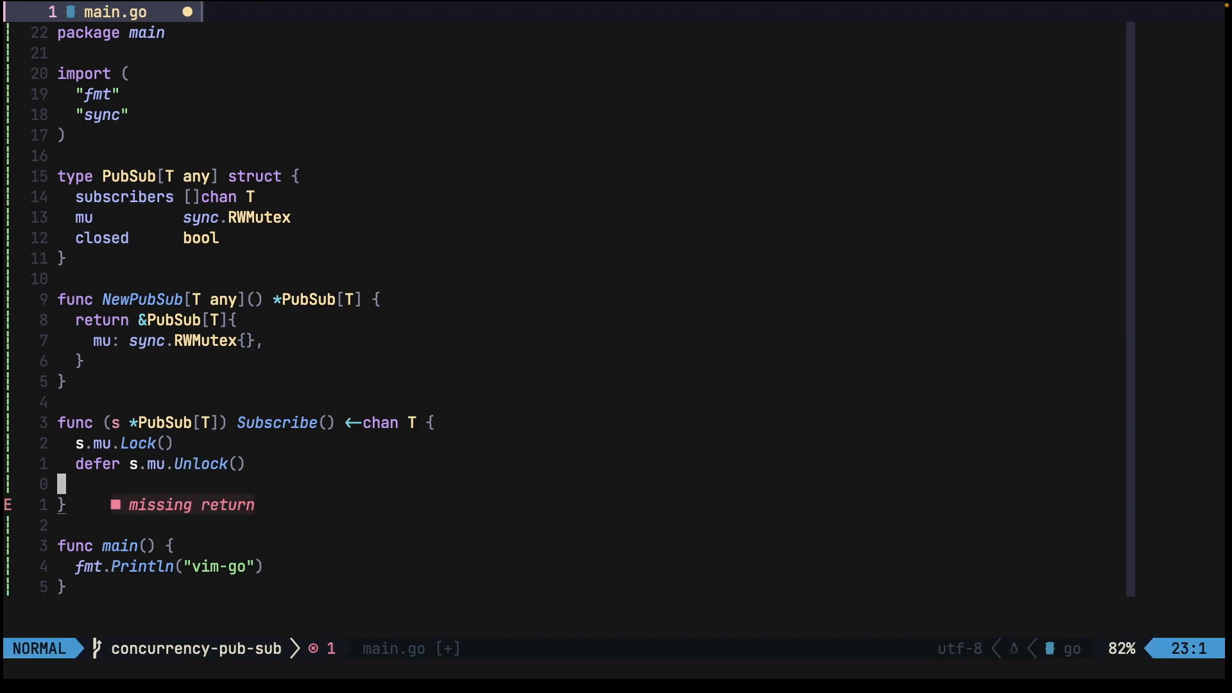
{"action": "type", "text": "if s.close"}
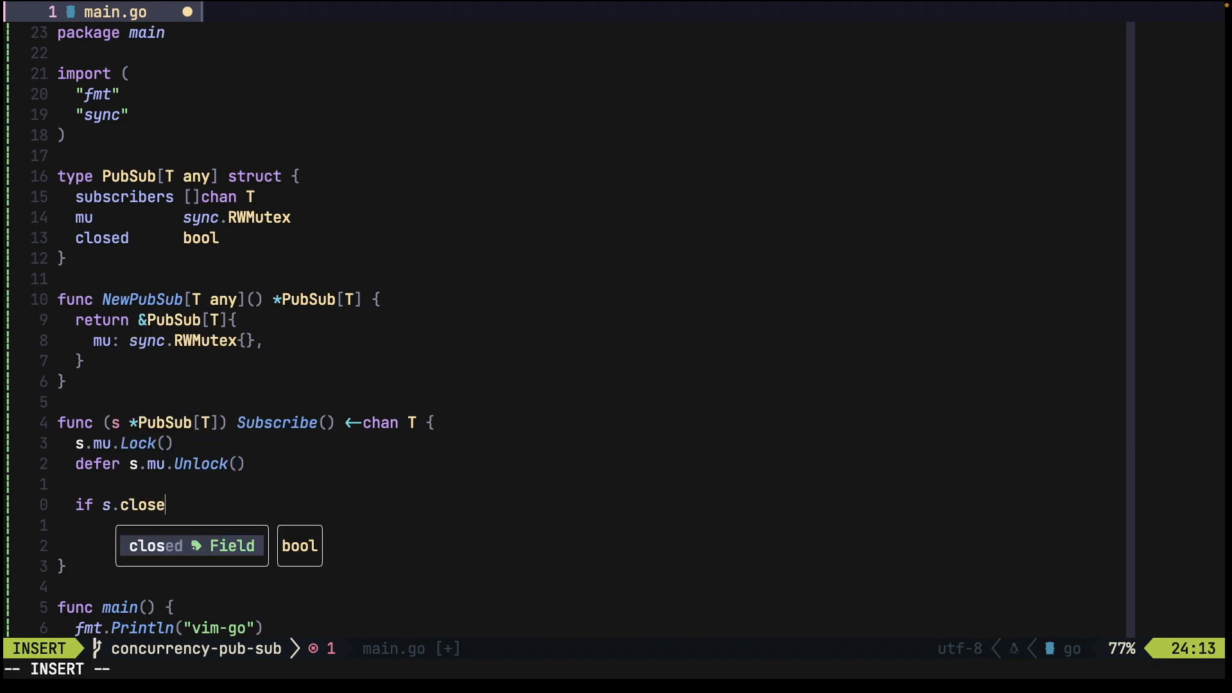
{"action": "type", "text": "return nil"}
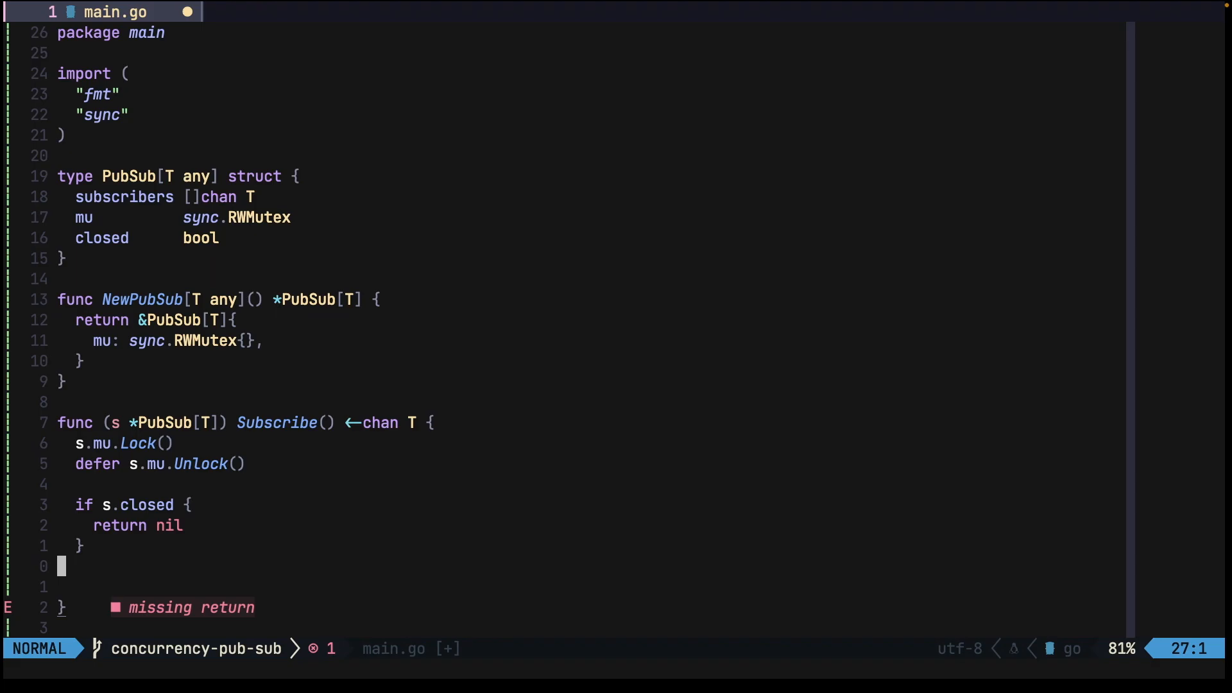
Create r := make(chan T), append it to s.subscribers and return r
{"action": "type", "text": "s.subscribers :"}
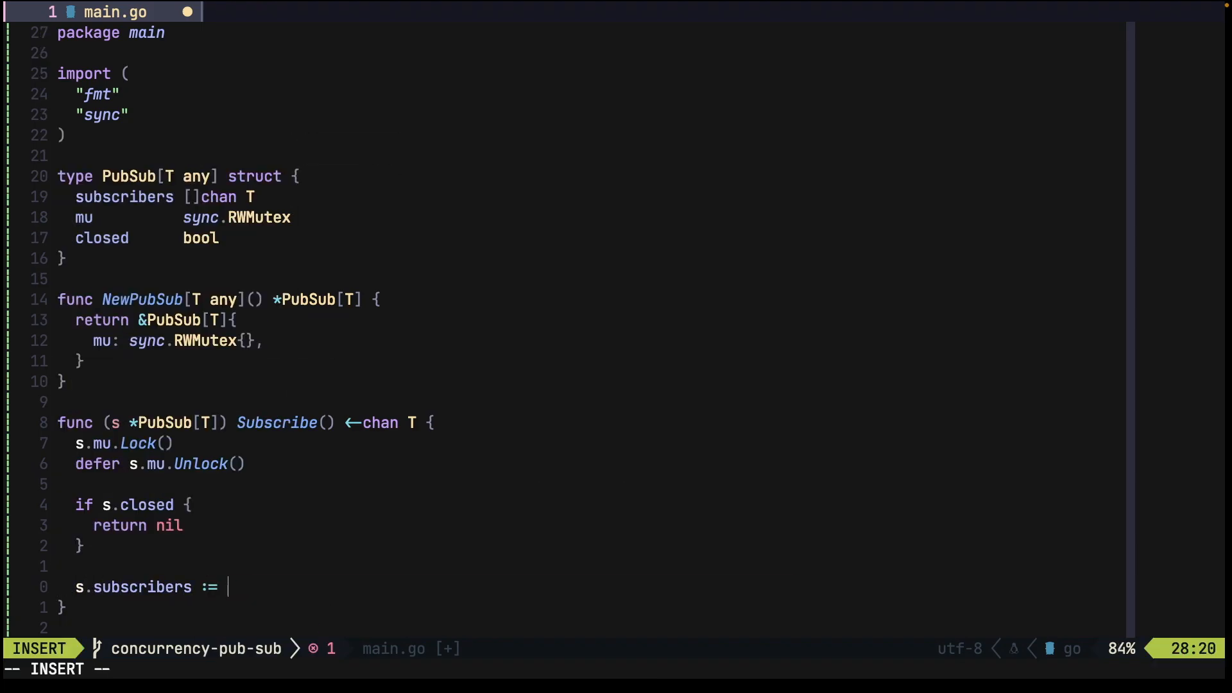
{"action": "type", "text": "= append("}
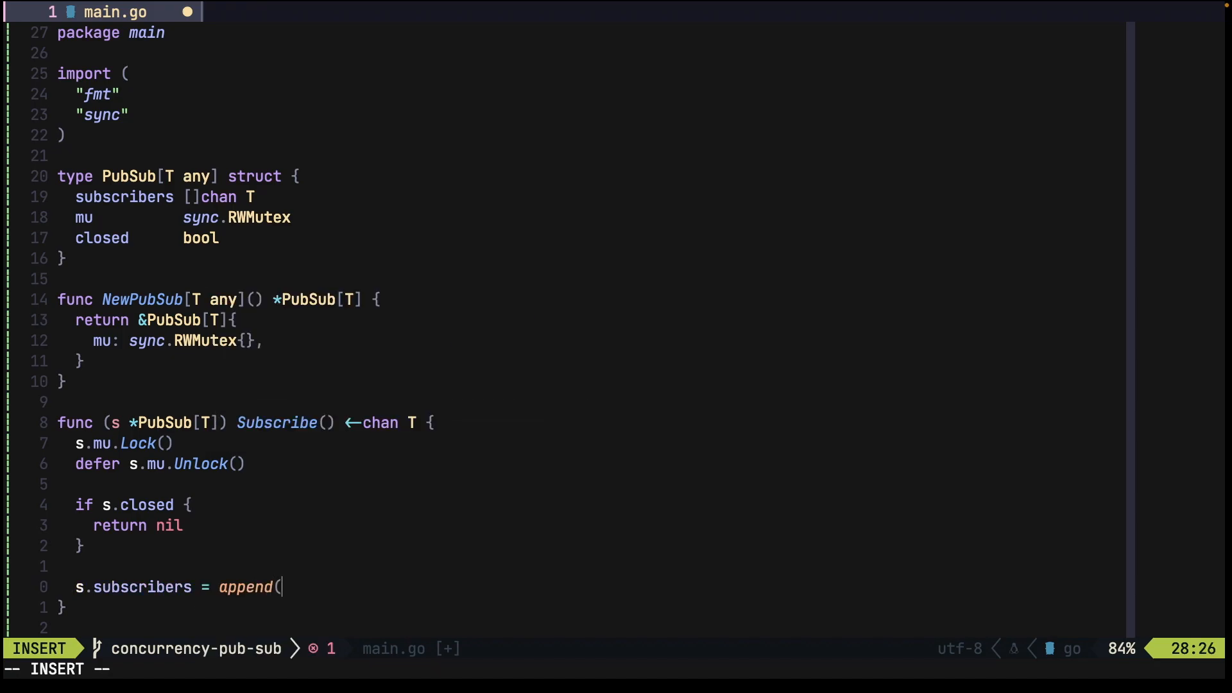
{"action": "type", "text": "subscribers, r"}
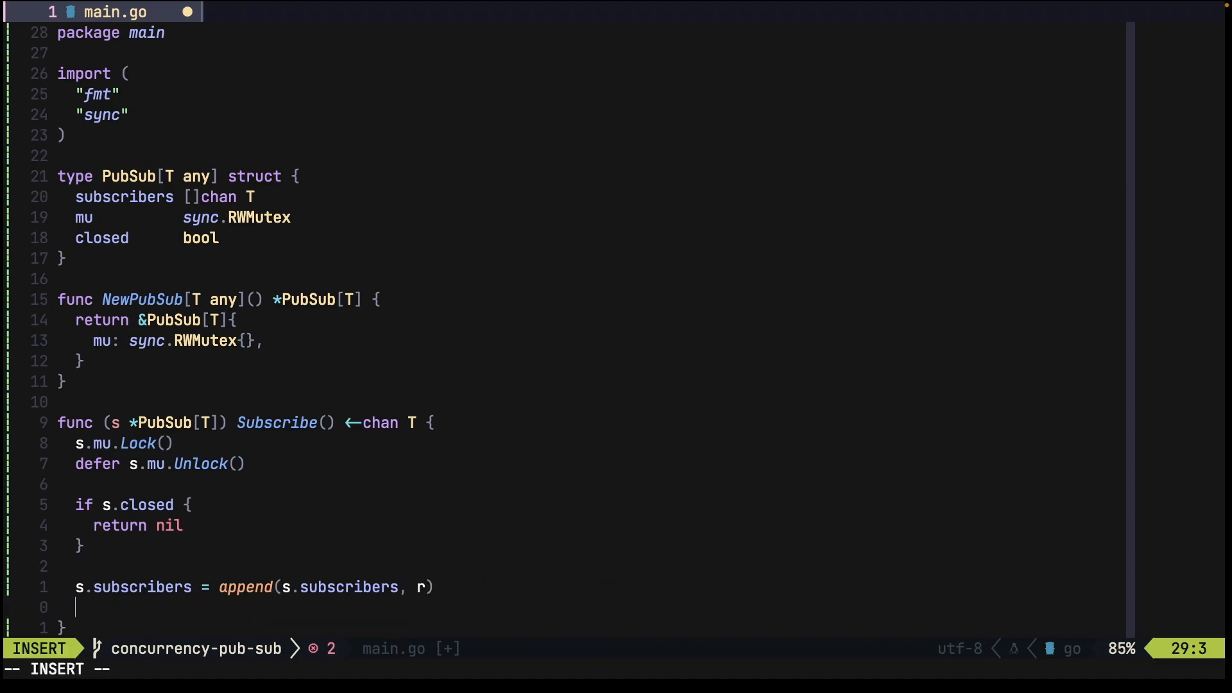
{"action": "key", "text": "Escape"}
{"action": "type", "text": "r:= make(chat"}
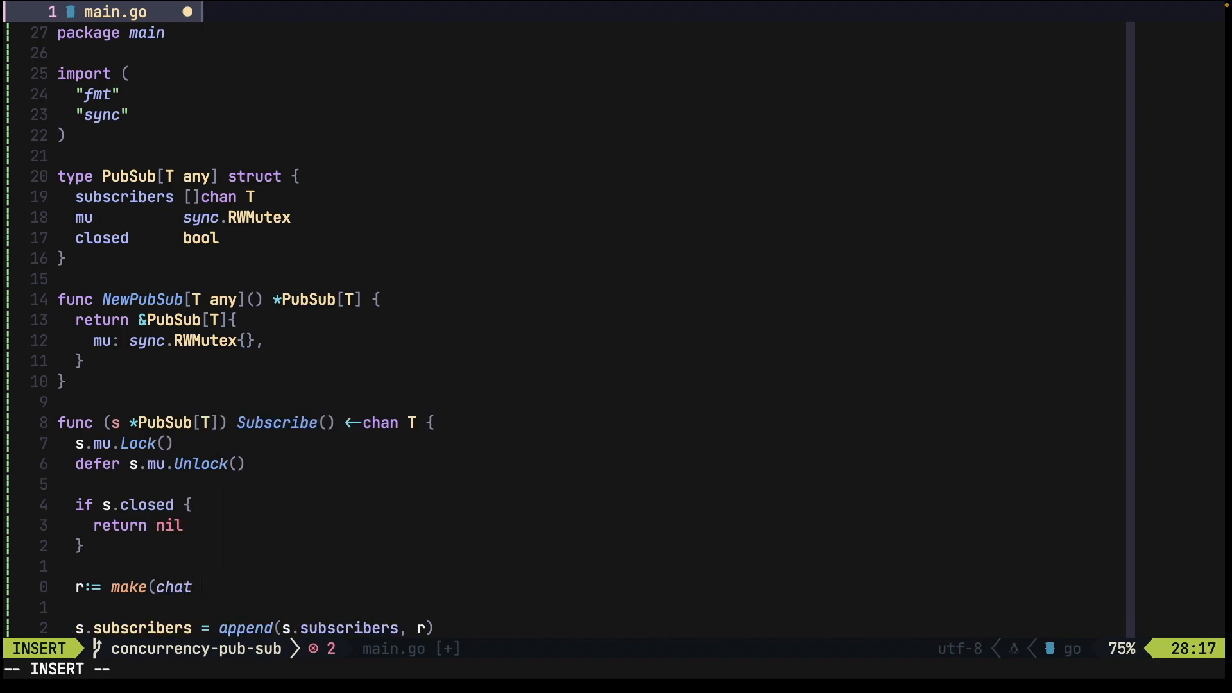
{"action": "key", "text": "Escape"}
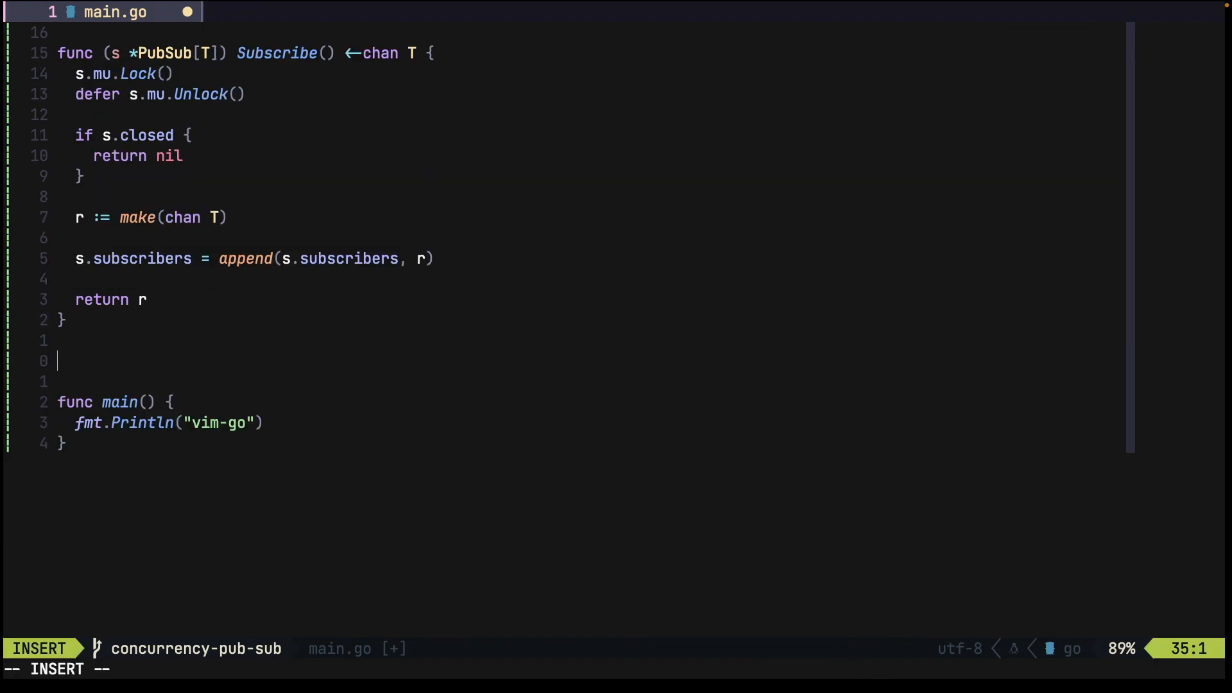
Write Publish(value T): RLock/defer RUnlock, return if closed, send value to each subscriber; save
{"action": "type", "text": "fun"}
{"action": "type", "text": "s."}
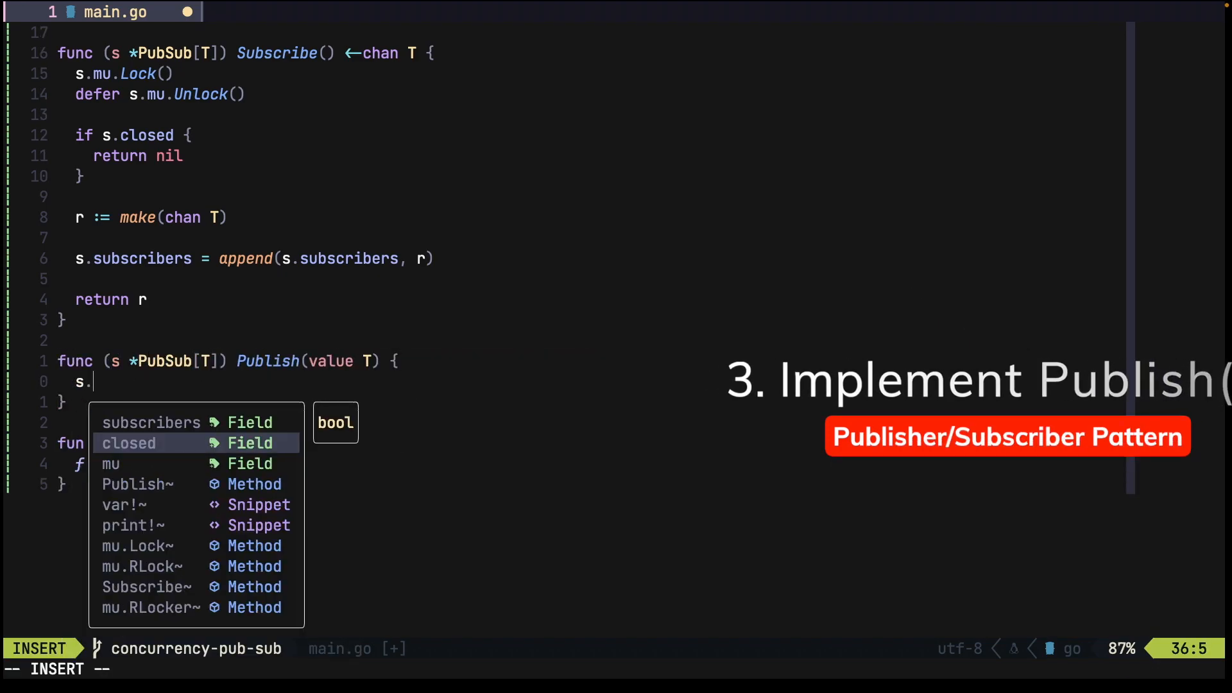
{"action": "type", "text": "mu.r"}
{"action": "type", "text": "def"}
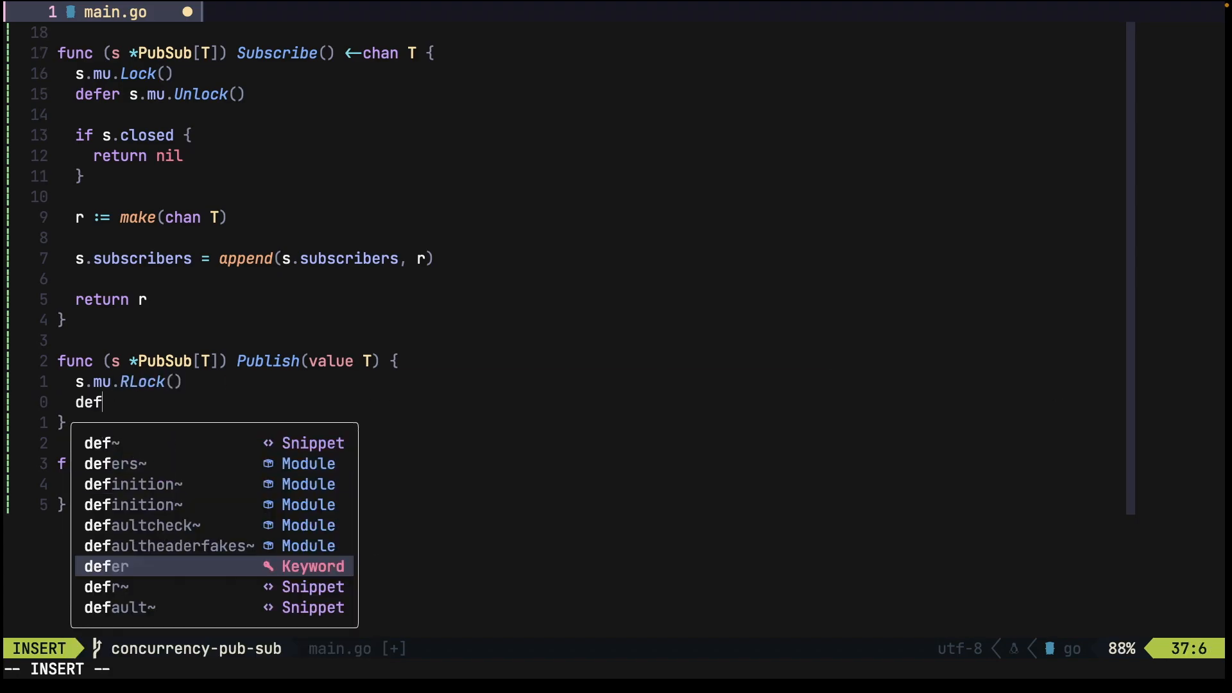
{"action": "type", "text": "er s.mu.RUnlock("}
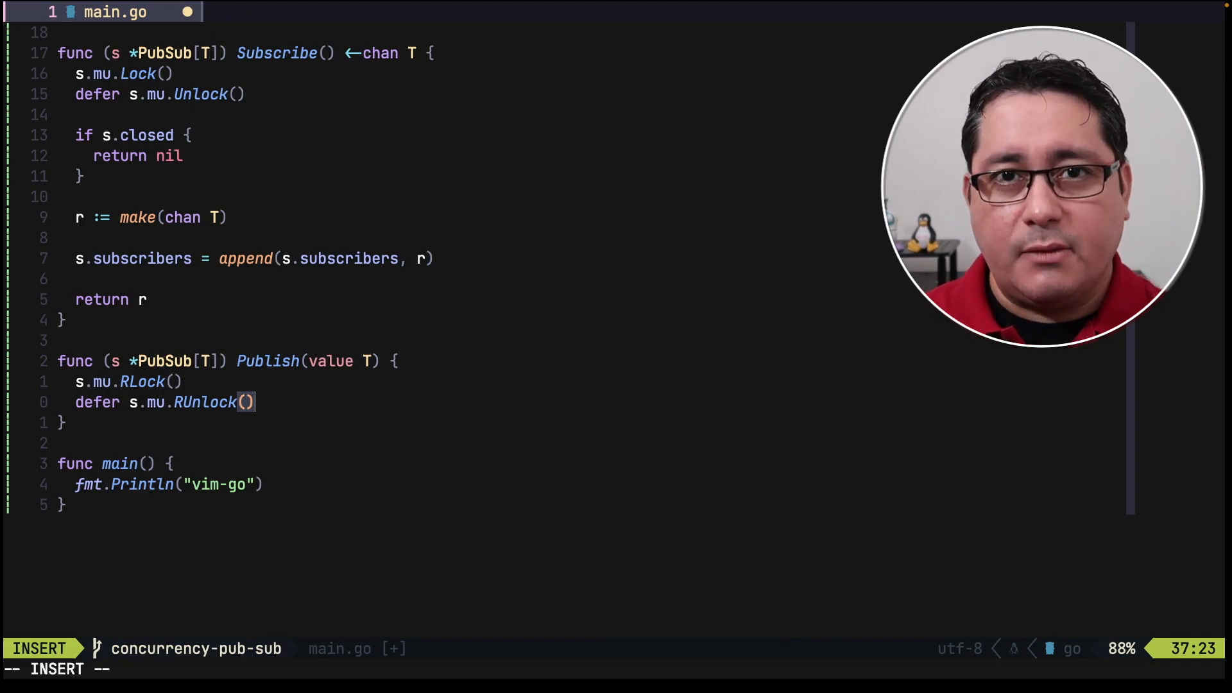
{"action": "type", "text": "if s.l"}
{"action": "type", "text": "for _"}
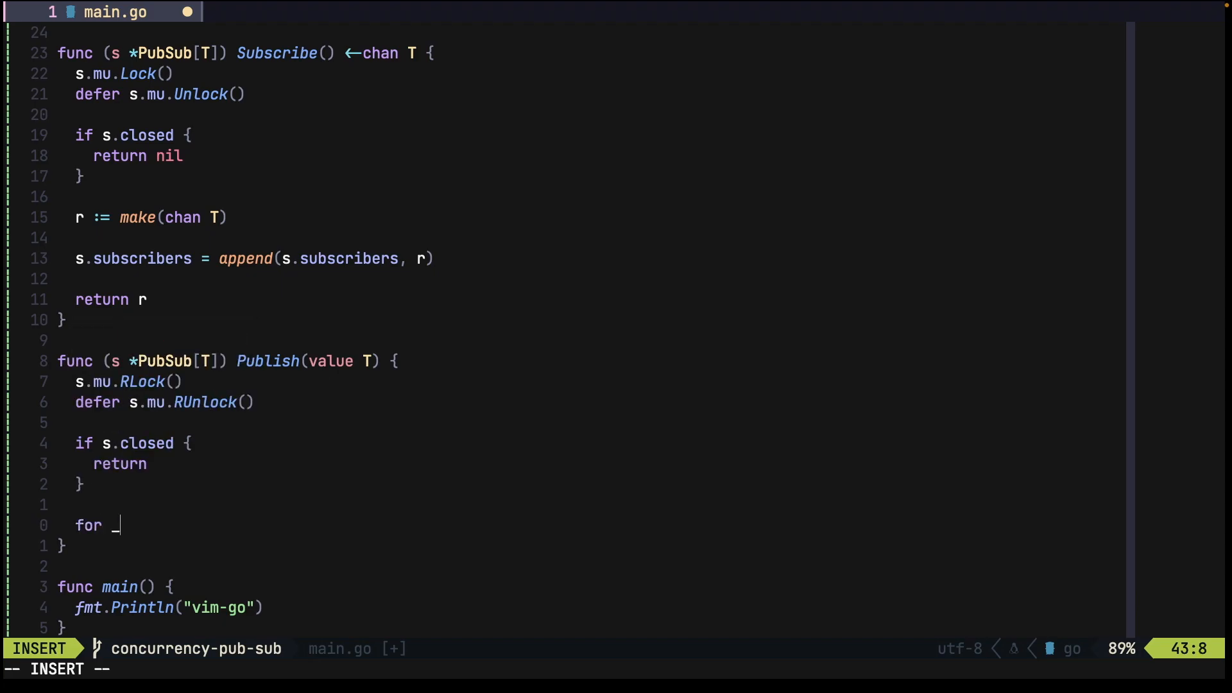
{"action": "type", "text": ", ch := range s.subscribers {"}
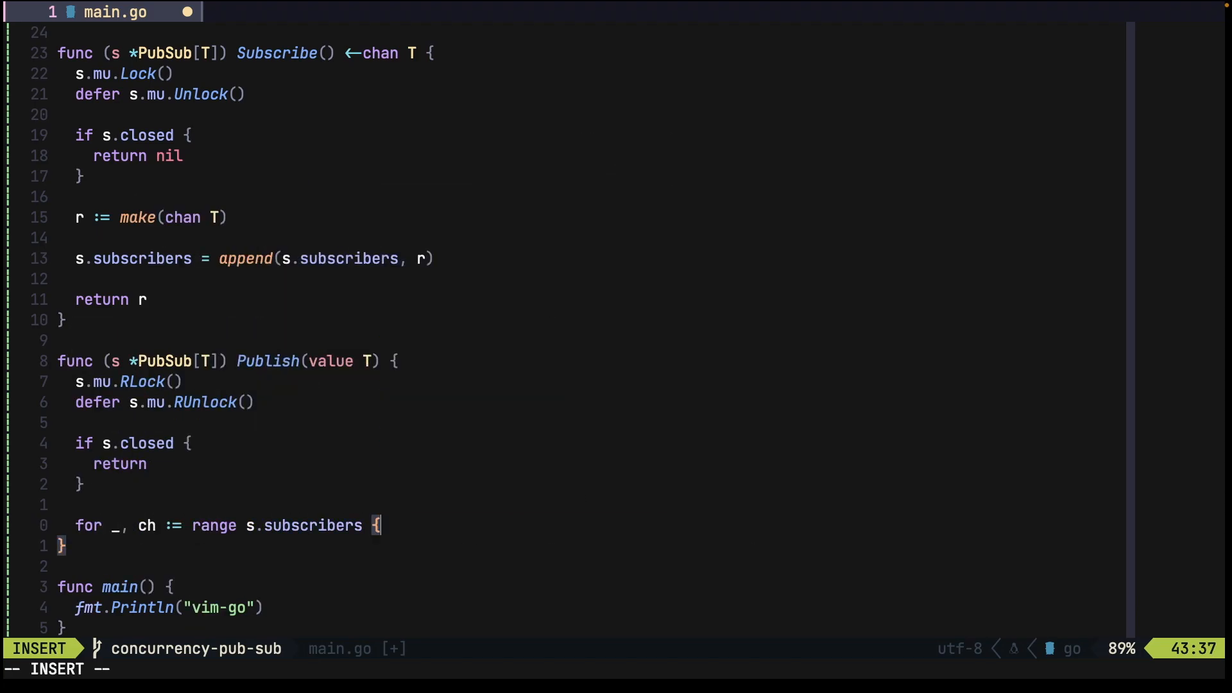
{"action": "type", "text": "ch <- value"}
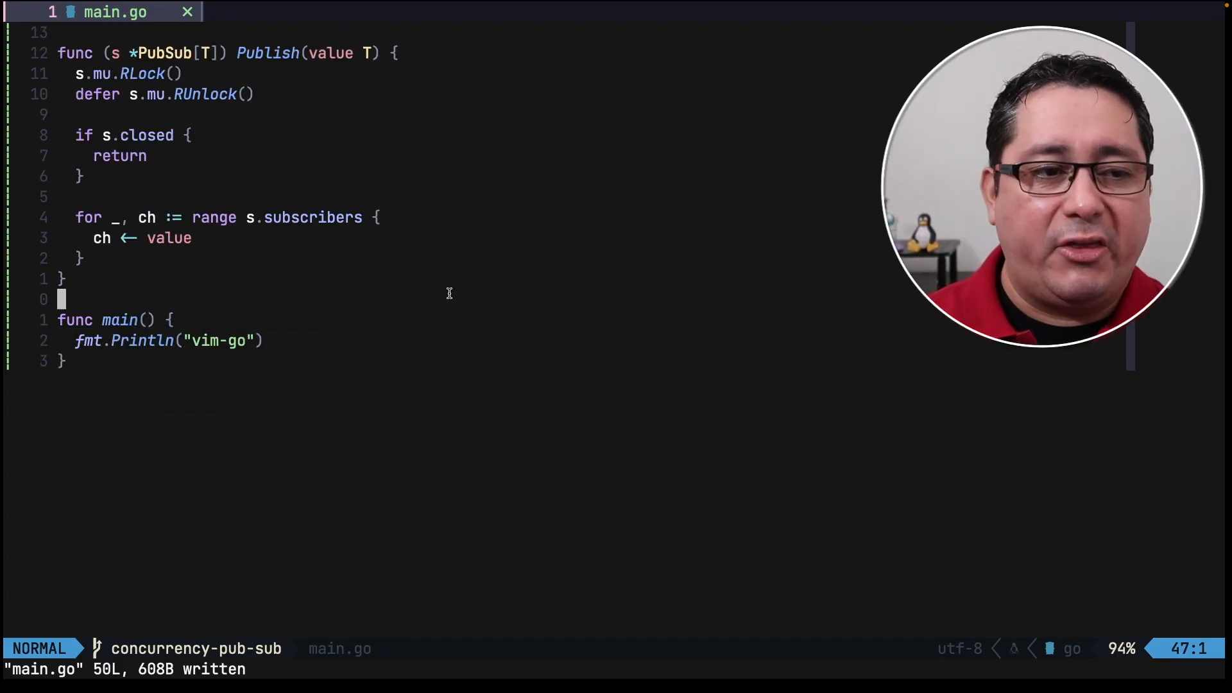
Start Close method: s.mu.Lock(), defer Unlock, return if already closed
{"action": "type", "text": "func (*s PuPubSub[T]) Close() {"}
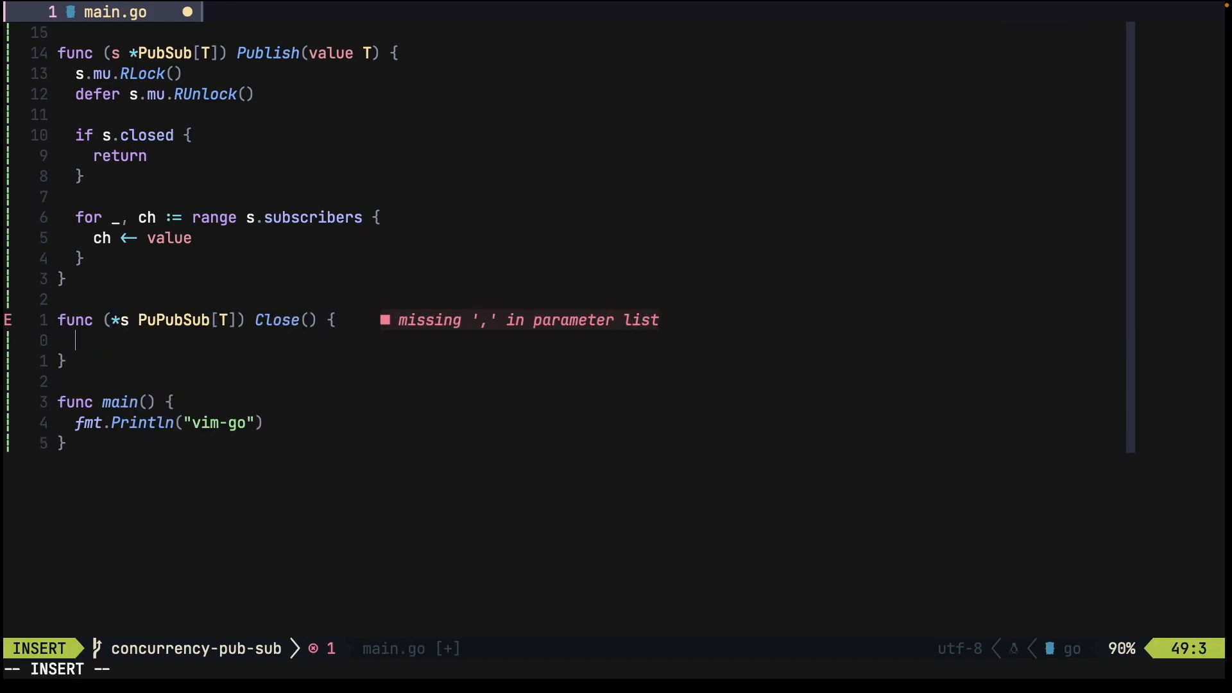
{"action": "type", "text": "s.mu."}
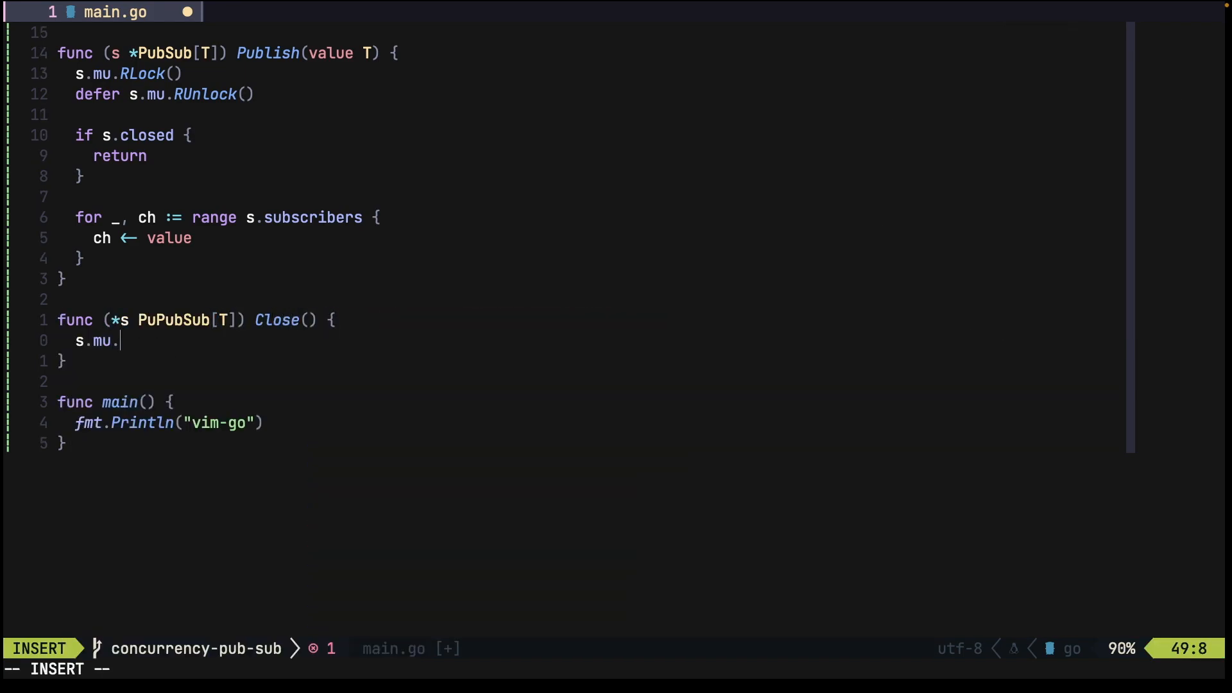
{"action": "type", "text": "Lock()"}
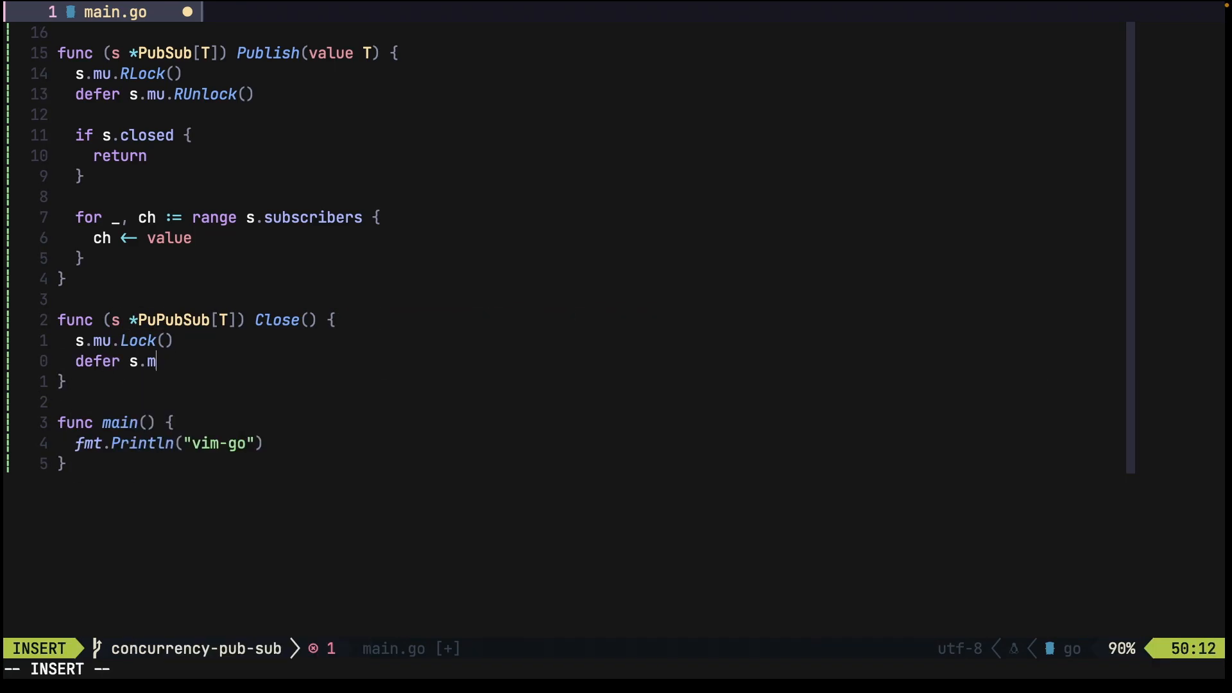
{"action": "key", "text": "Escape"}
{"action": "type", "text": "if"}
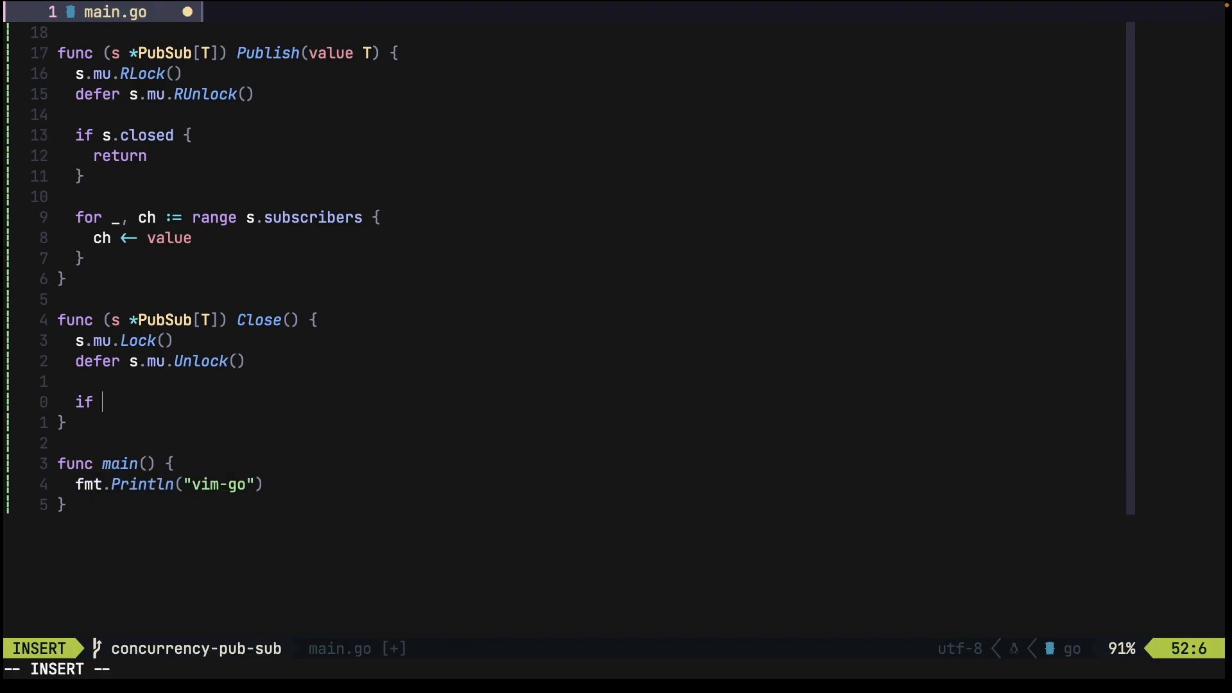
{"action": "type", "text": "s.closed {"}
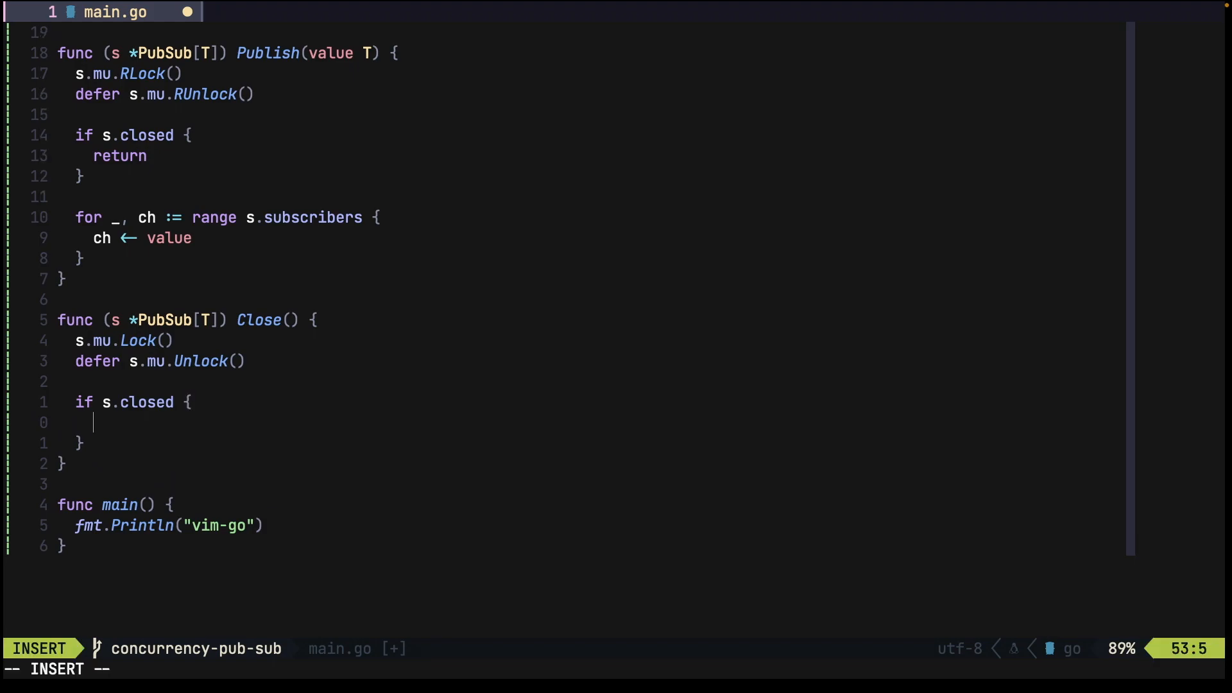
{"action": "type", "text": "return"}
{"action": "type", "text": "for _, ch"}
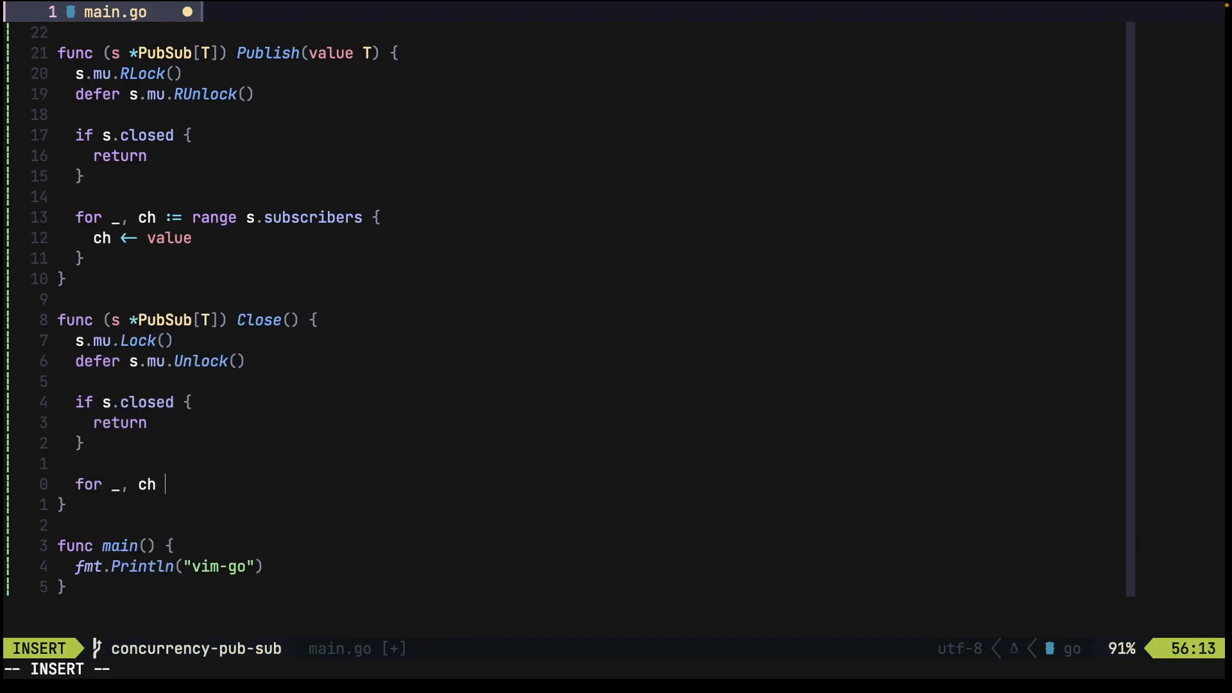
Range over s.subscribers calling close(ch), set s.closed = true, save, and begin rewriting main
{"action": "type", "text": ":= range s.subscribers {"}
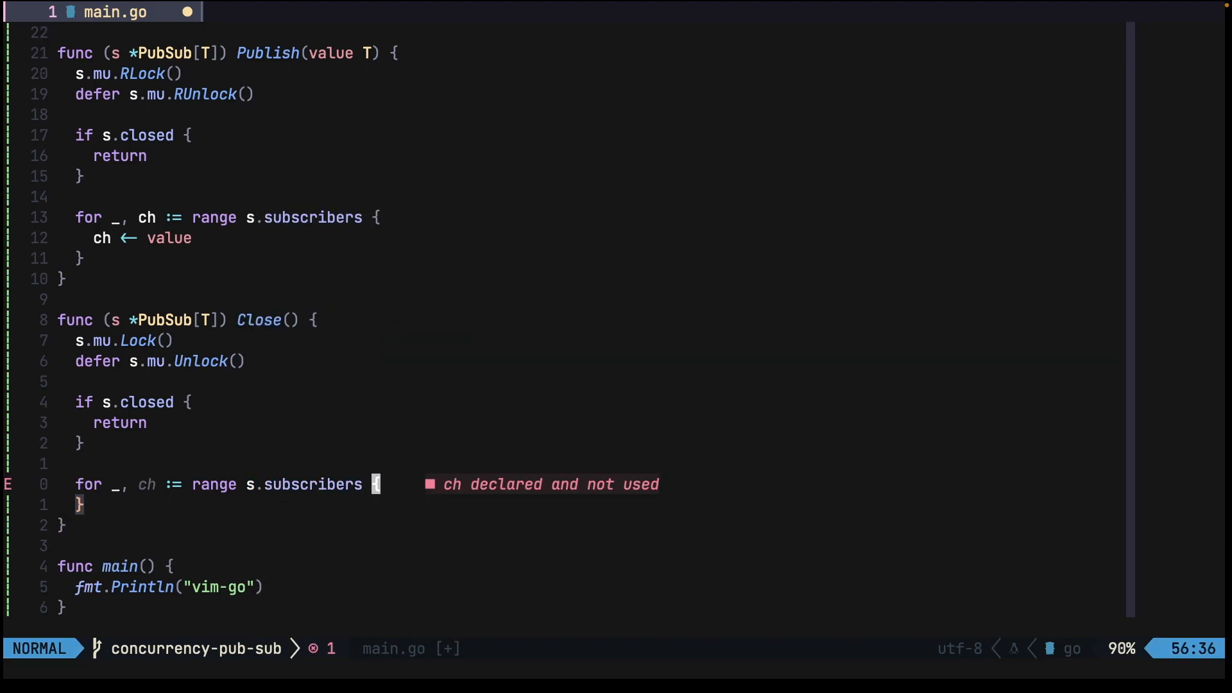
{"action": "type", "text": "close(ch"}
{"action": "left_click", "coordinate": [616, 670]}
{"action": "type", "text": ":w"}
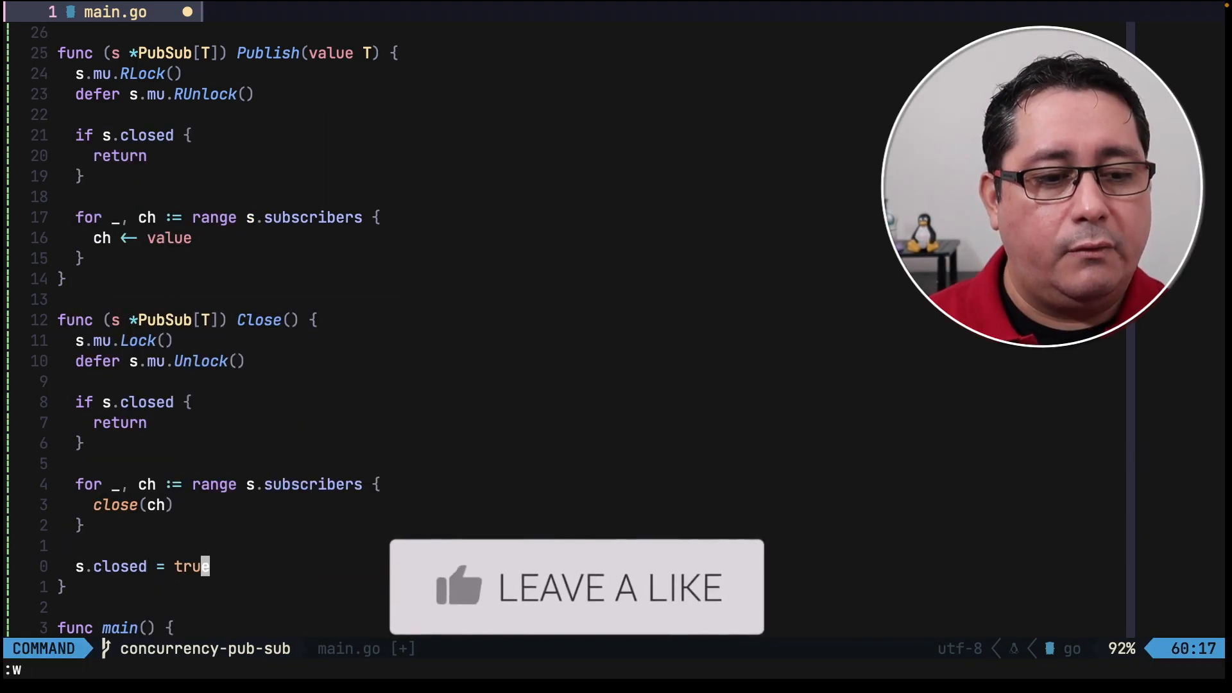
{"action": "key", "text": "Return"}
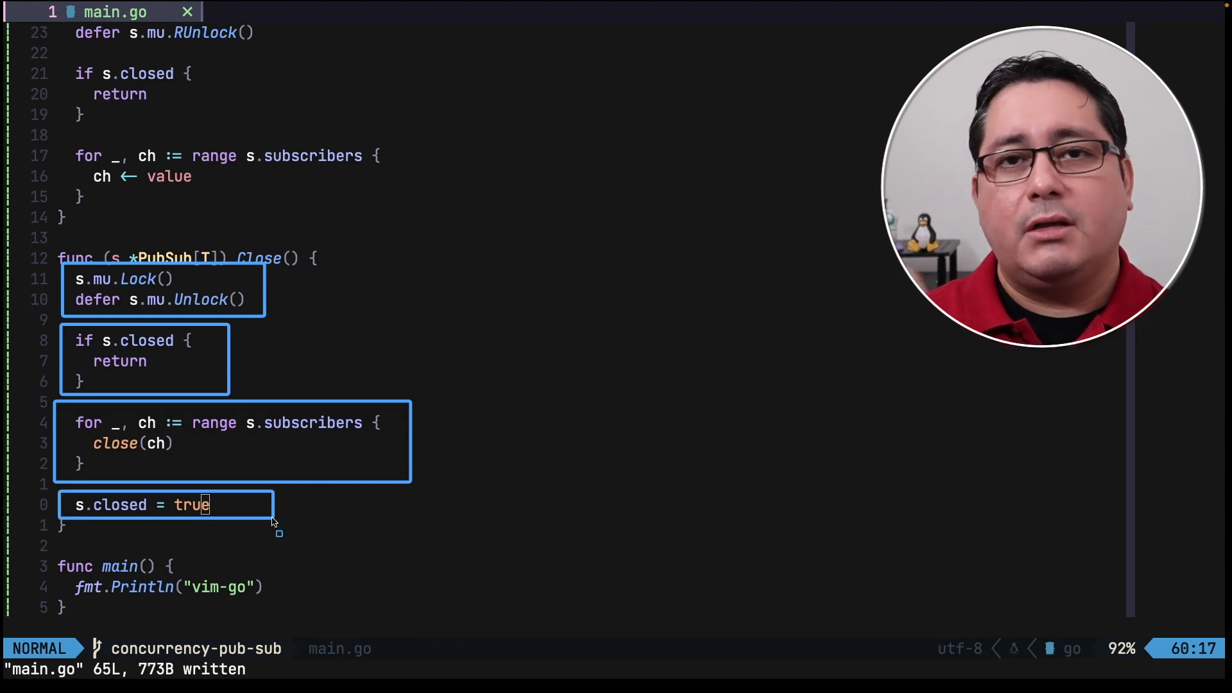
{"action": "type", "text": "ps :="}
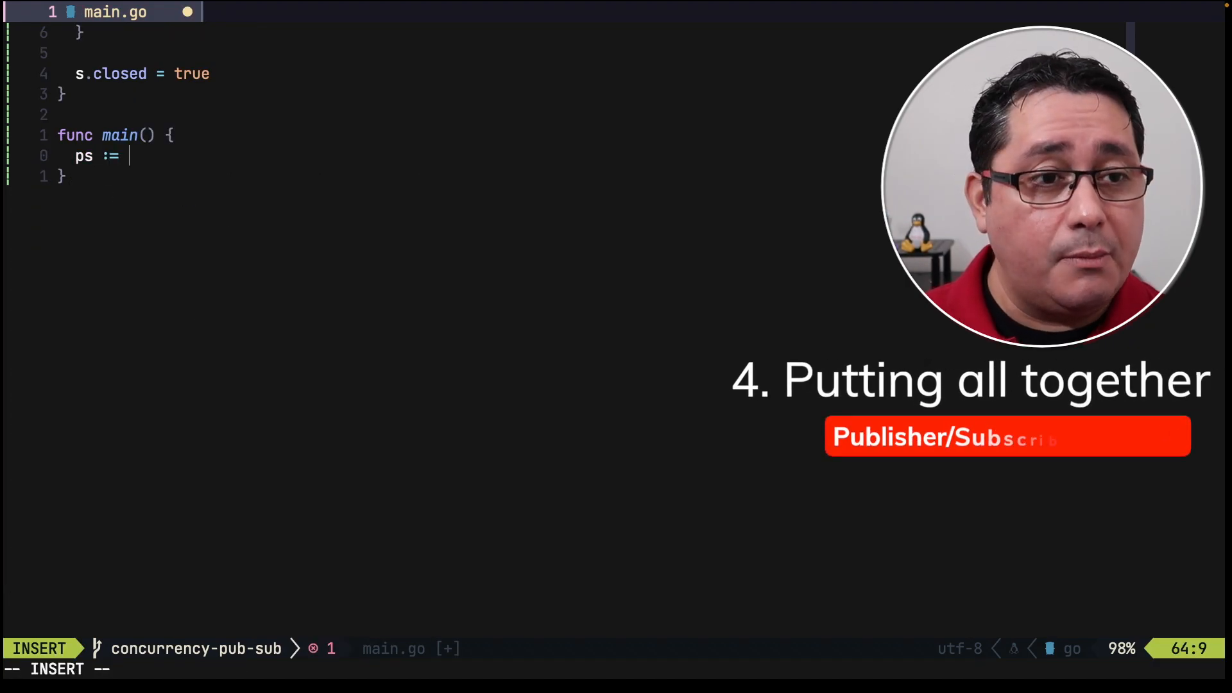
In main create ps := NewPubSub[string]() and wg := sync.WaitGroup{}, followed by a //- divider
{"action": "type", "text": "NewPubSub[T any]()"}
{"action": "type", "text": "wg := sync.WaitGroup{"}
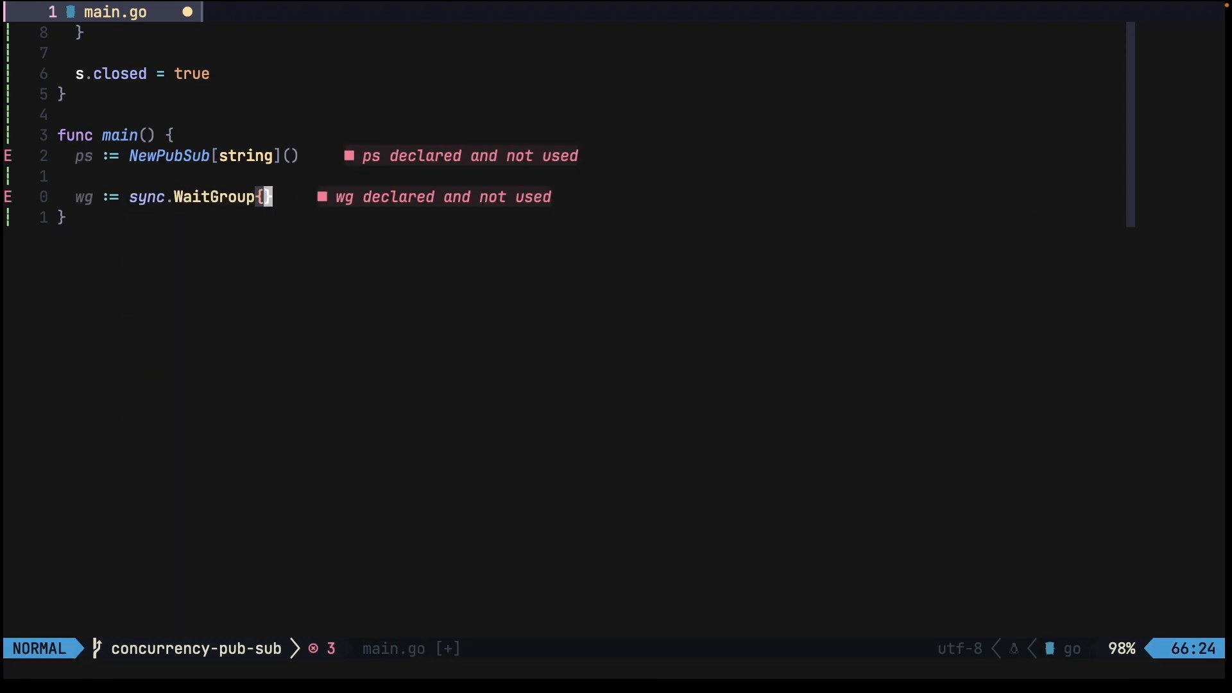
{"action": "type", "text": "//-"}
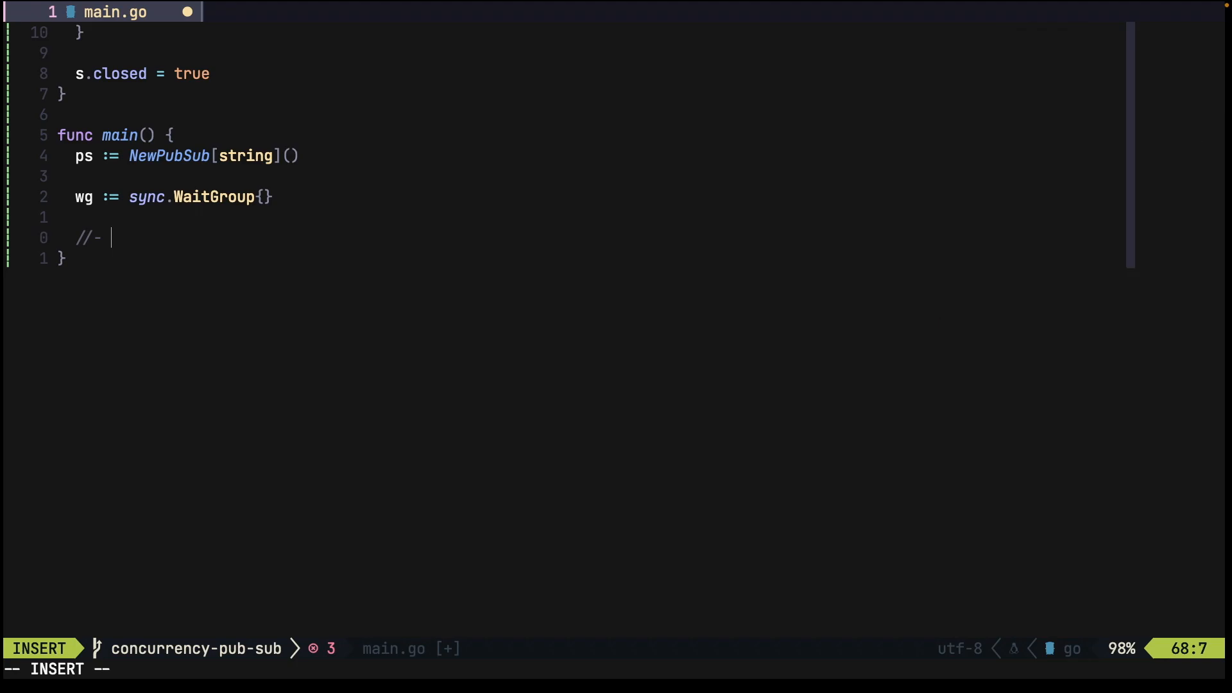
Subscribe s1 and start a goroutine with wg.Add(1) looping over select on <-s1
{"action": "type", "text": "go func () {"}
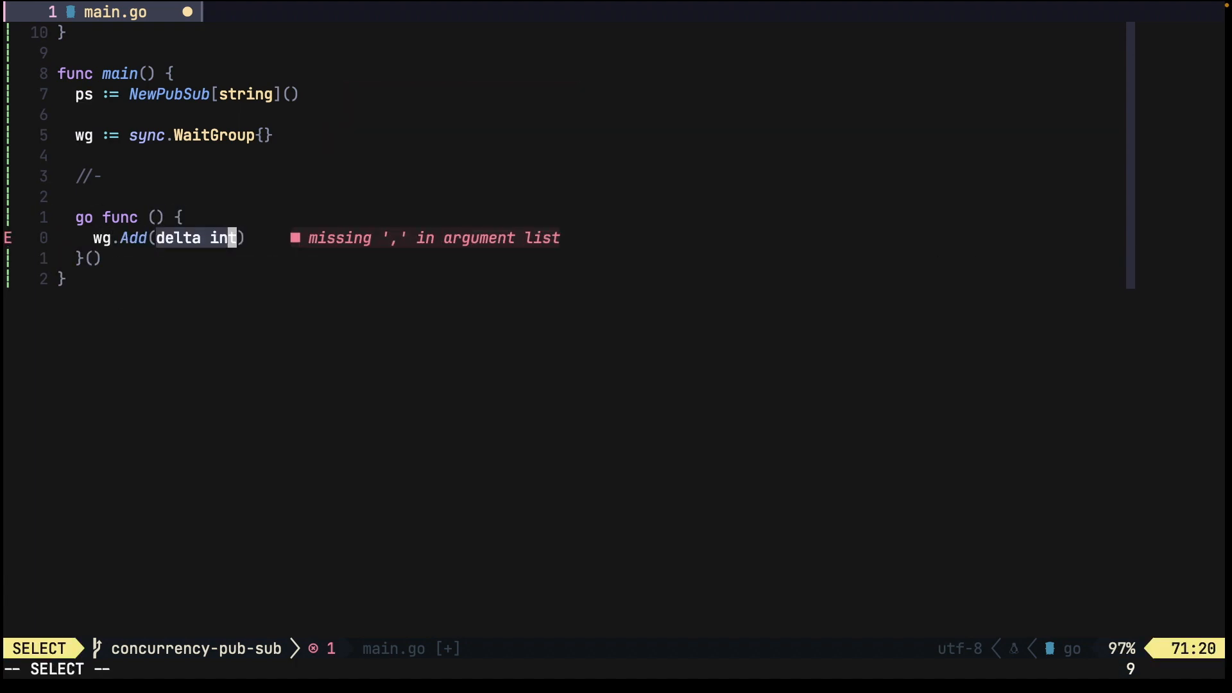
{"action": "type", "text": "1)"}
{"action": "type", "text": "for {"}
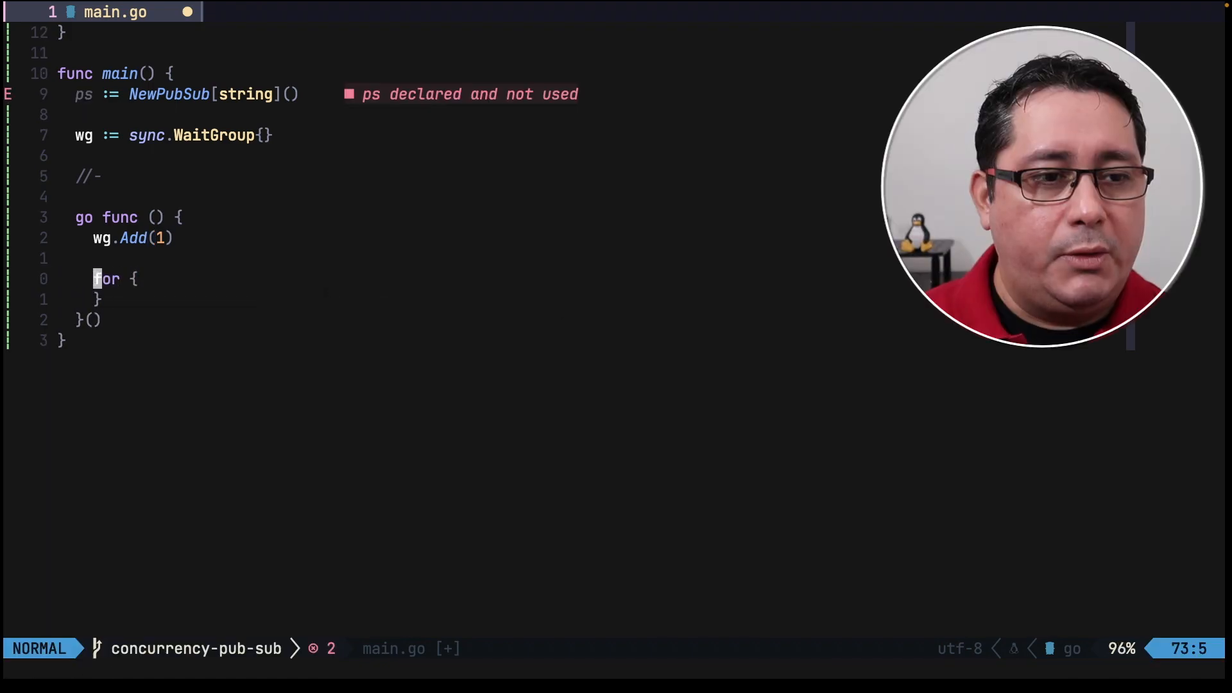
{"action": "type", "text": "select {"}
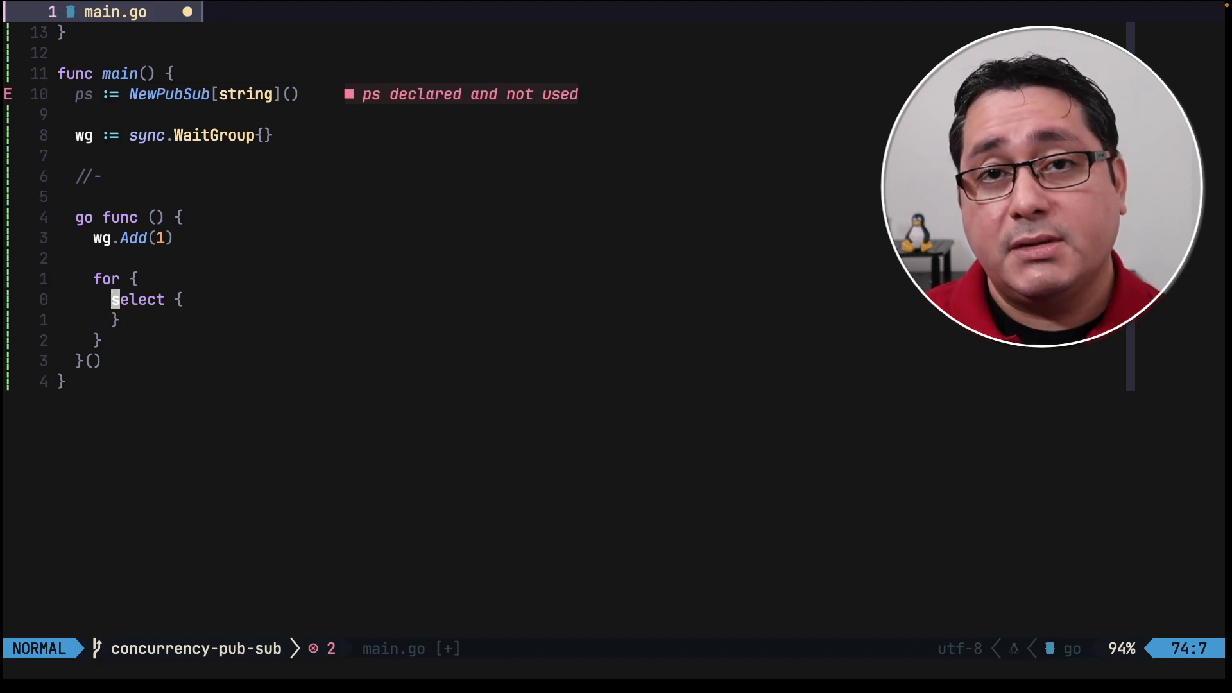
{"action": "key", "text": "i"}
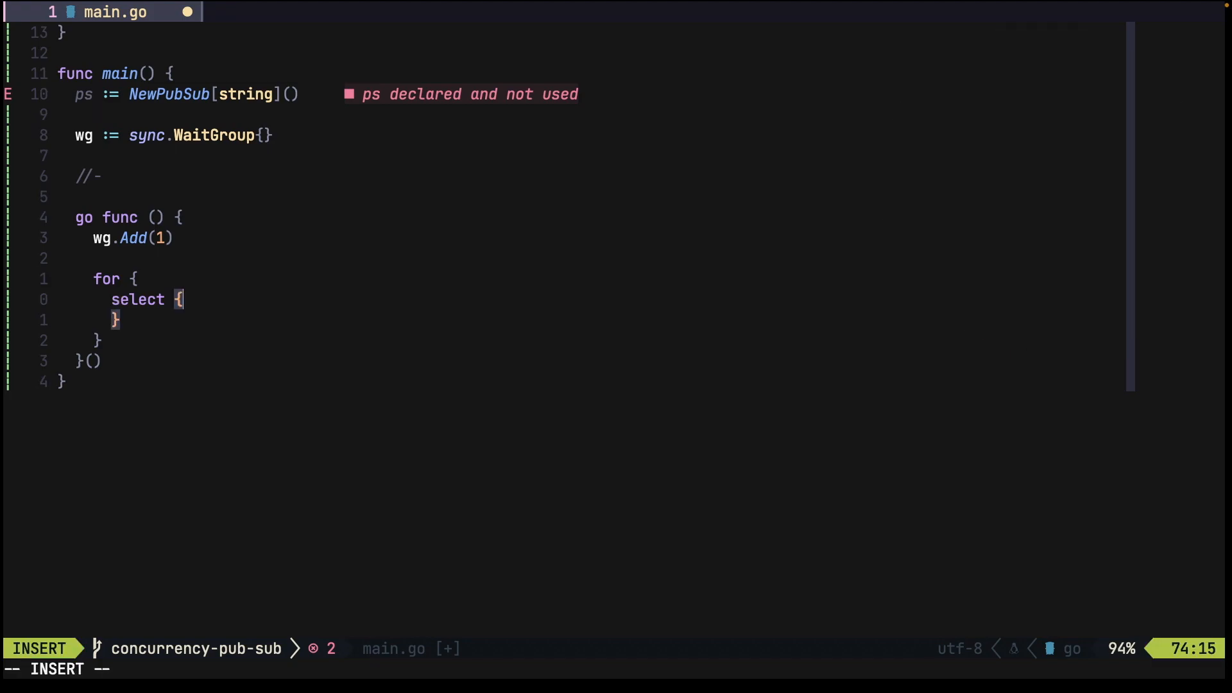
{"action": "type", "text": "case val, ok"}
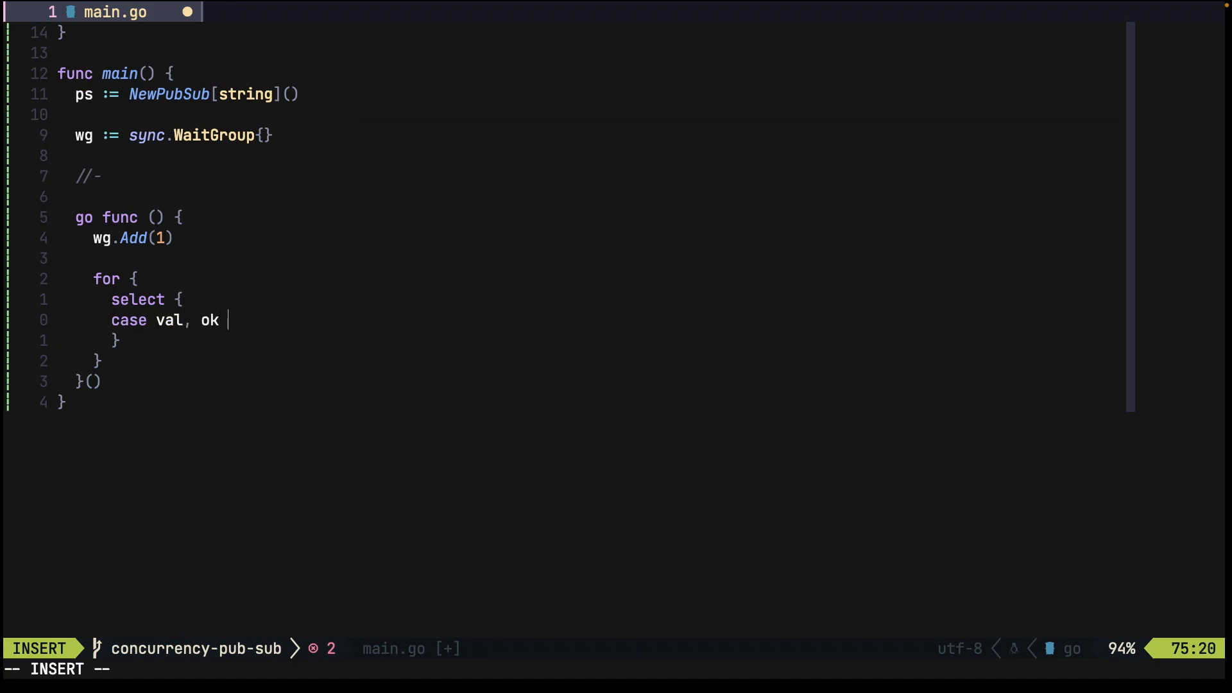
{"action": "type", "text": "<-s1:"}
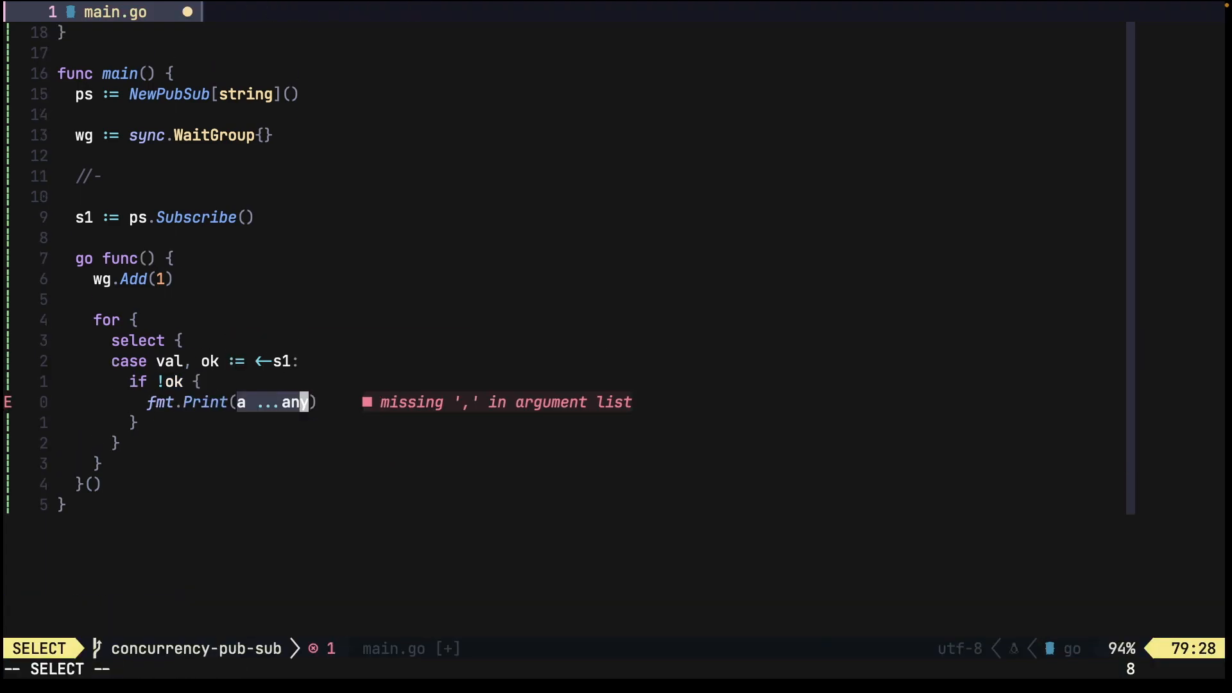
Print "sub 1, exiting" with wg.Done and return when closed, else Println the value; save
{"action": "type", "text": "\"sub 1, exiting"}
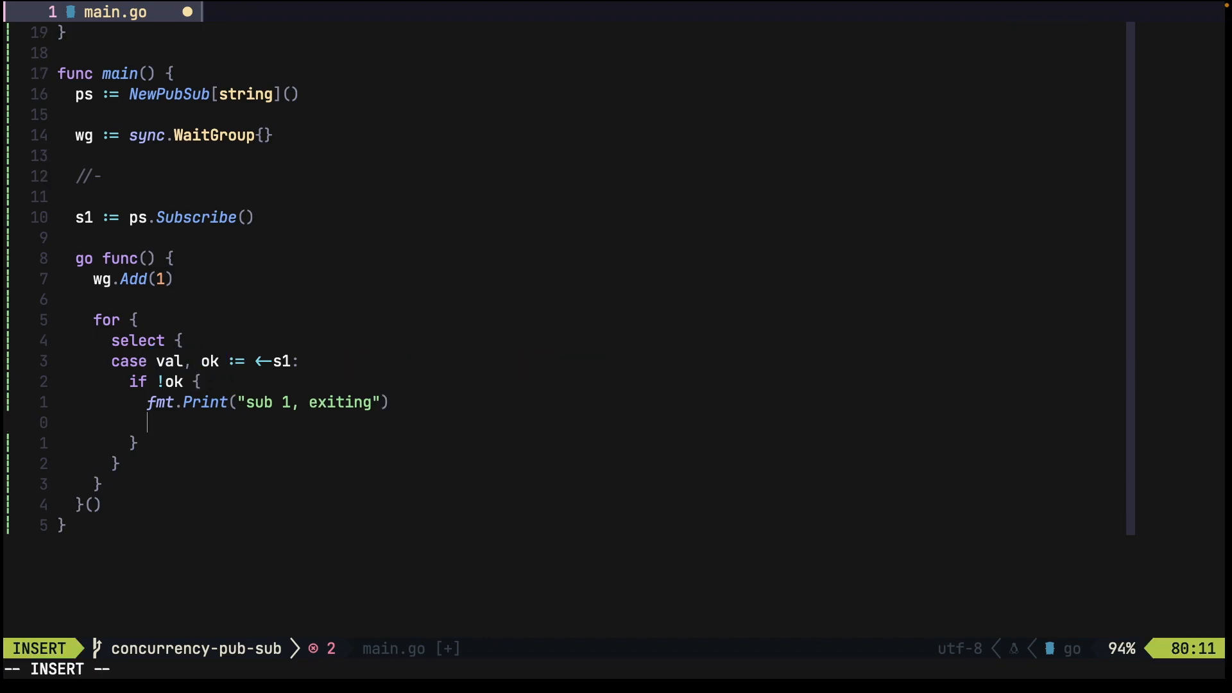
{"action": "type", "text": "wg.done("}
{"action": "type", "text": "return"}
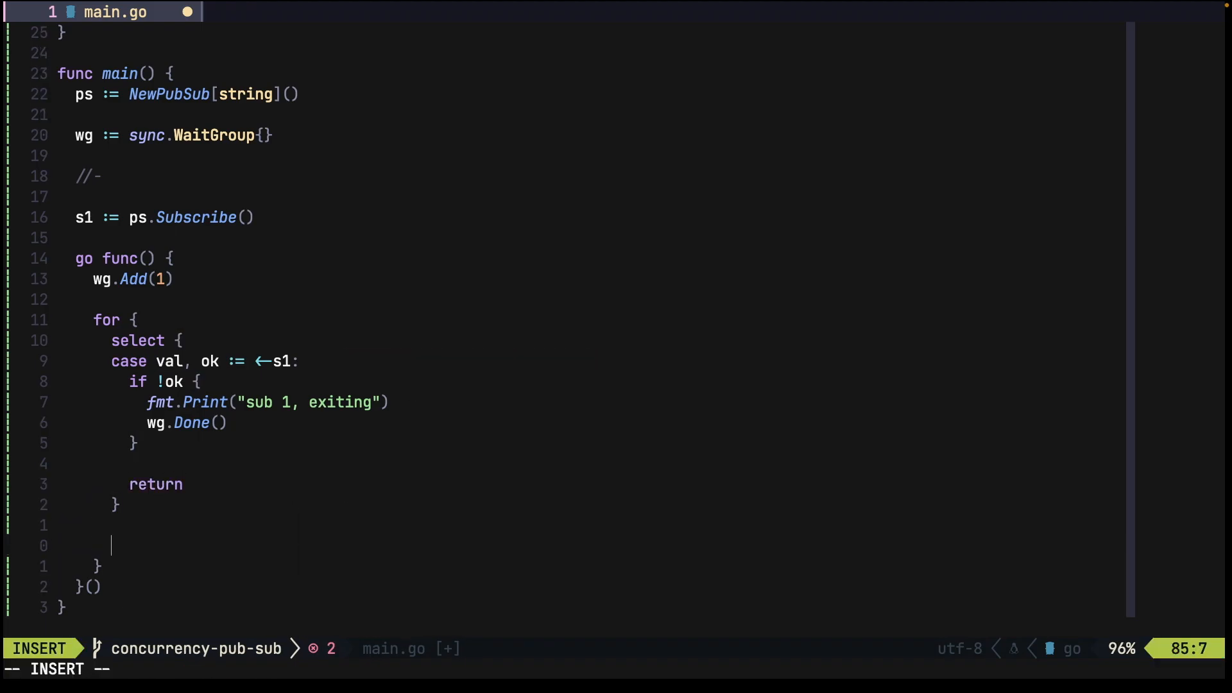
{"action": "type", "text": "fmt.Print(a ...an)"}
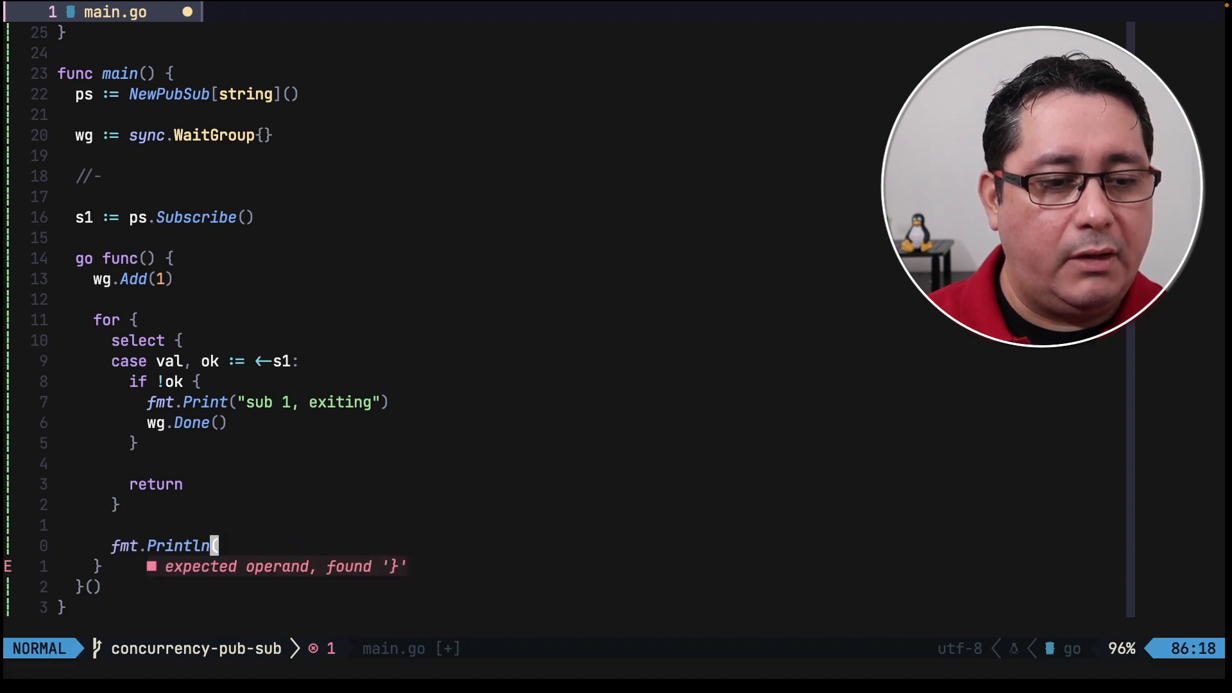
{"action": "type", "text": "\"value \", val)"}
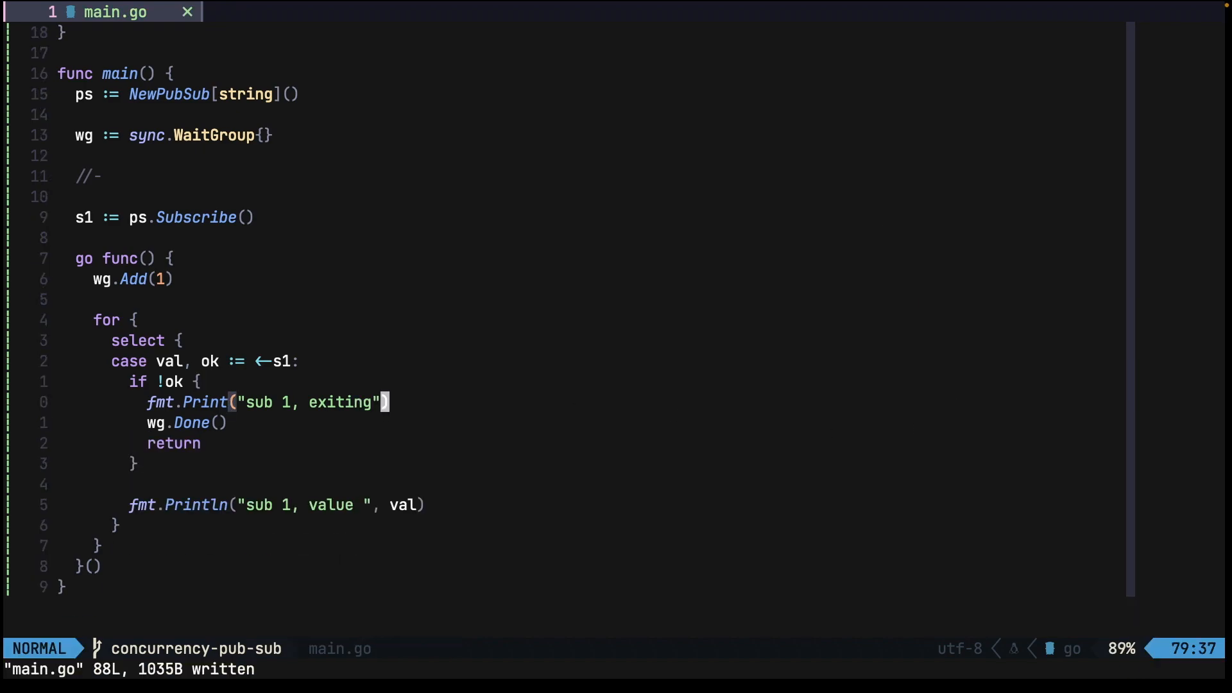
Duplicate the block as subscriber s2, add a //- divider and wg.Wait(), and save
{"action": "key", "text": "v"}
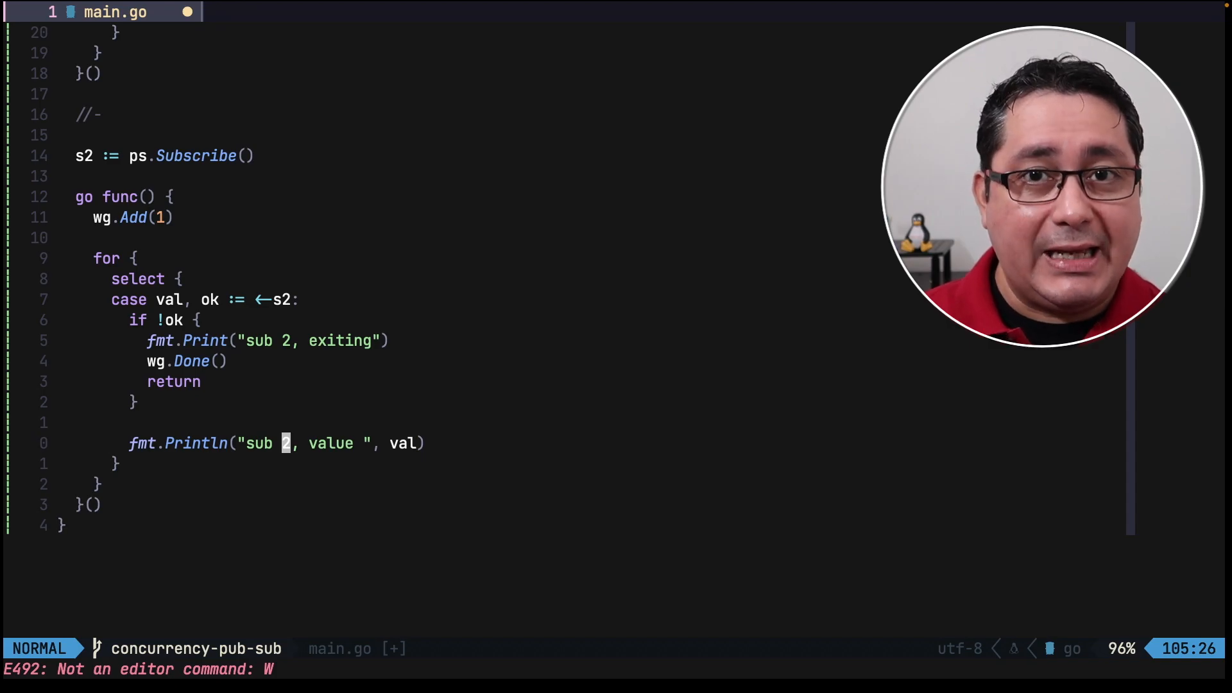
{"action": "type", "text": "//"}
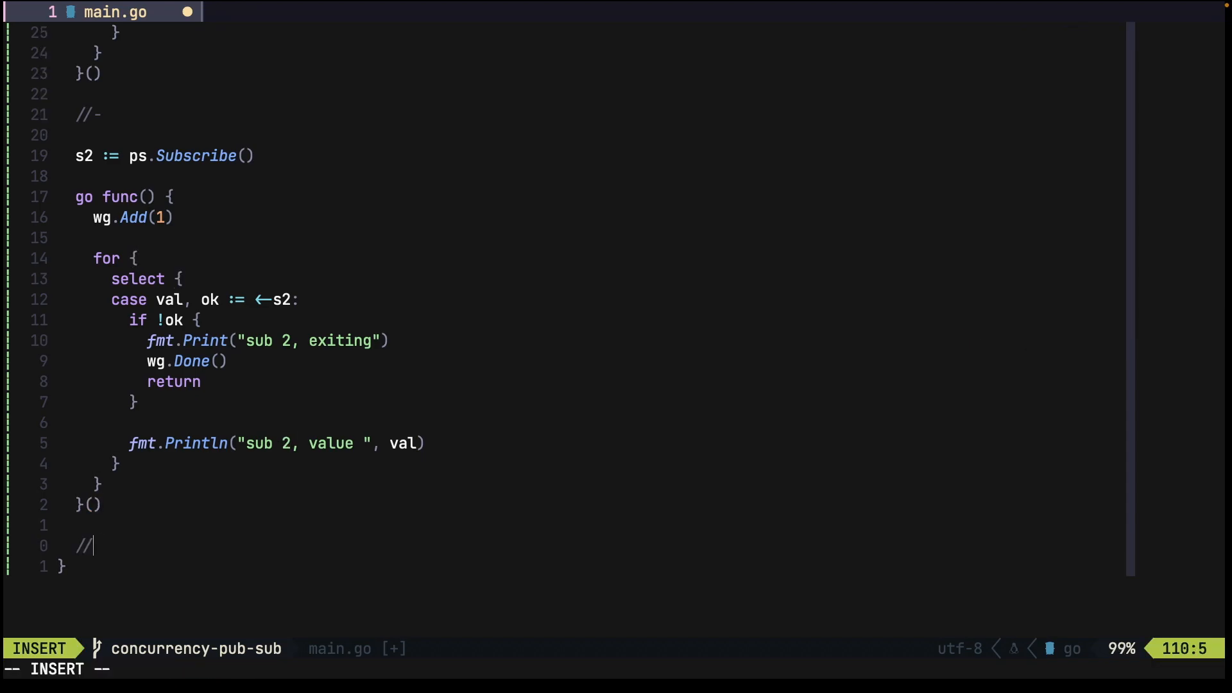
{"action": "type", "text": "wg.wait("}
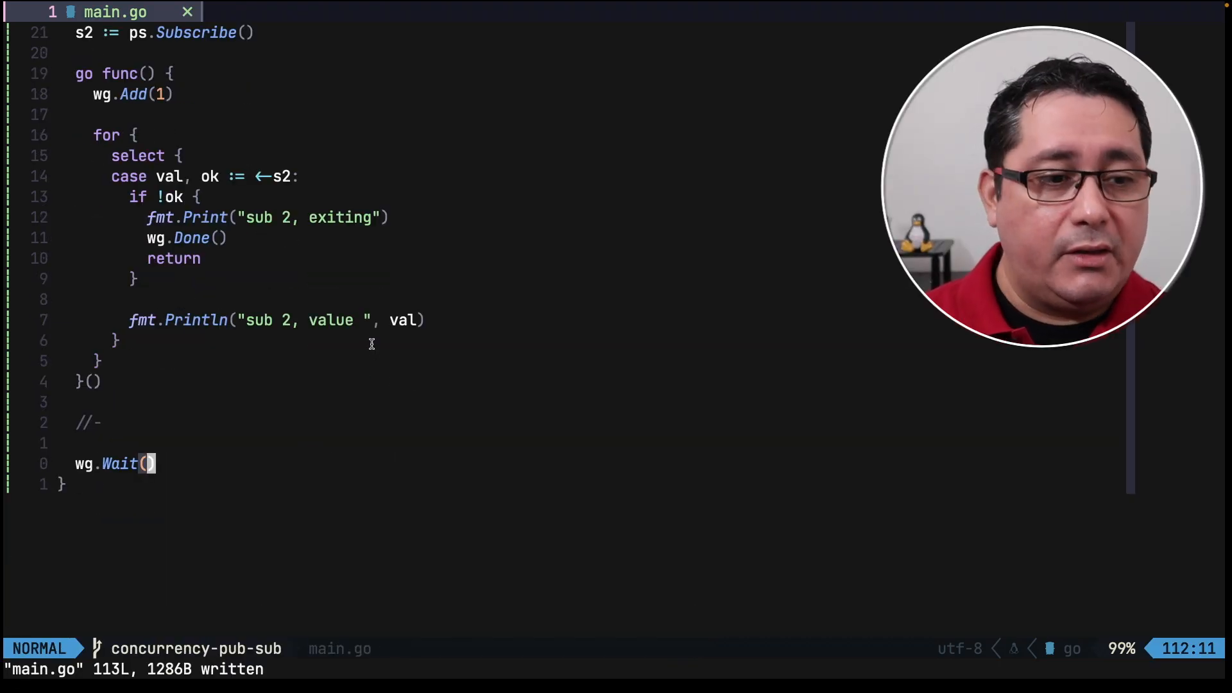
Insert ps.Publish("one"), ("two"), ("three") and ps.Close() before wg.Wait, save, build and run
{"action": "type", "text": "ps.Publish(\"three"}
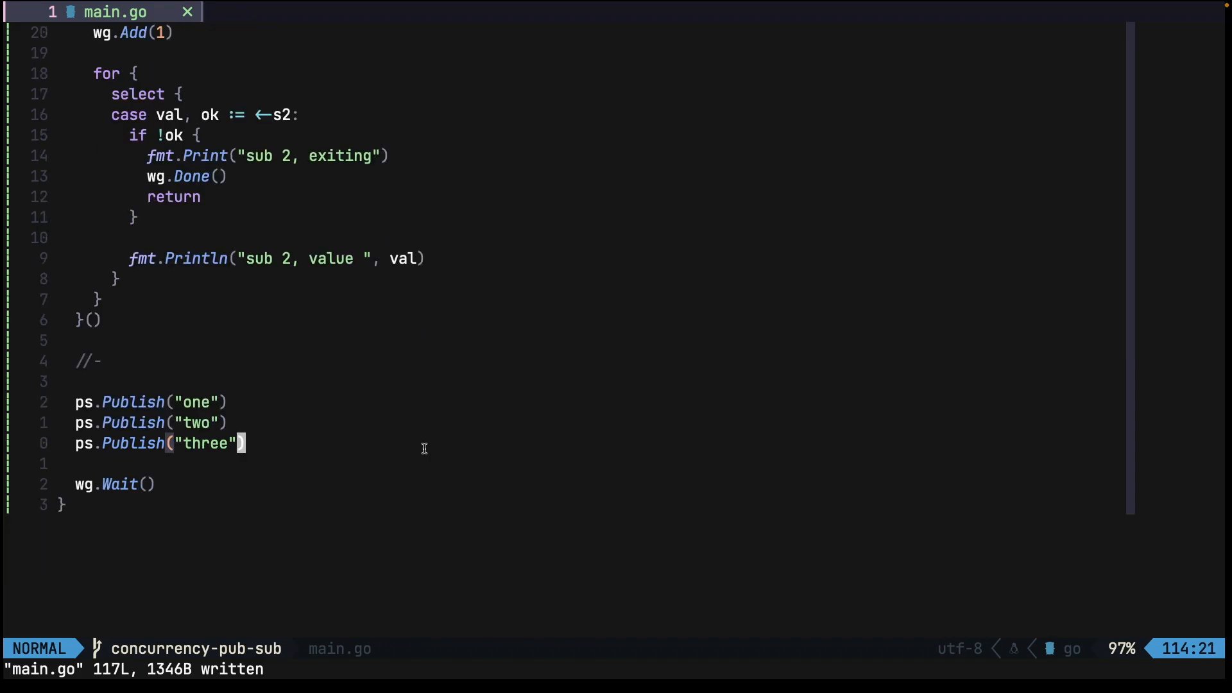
{"action": "type", "text": "ps.clos"}
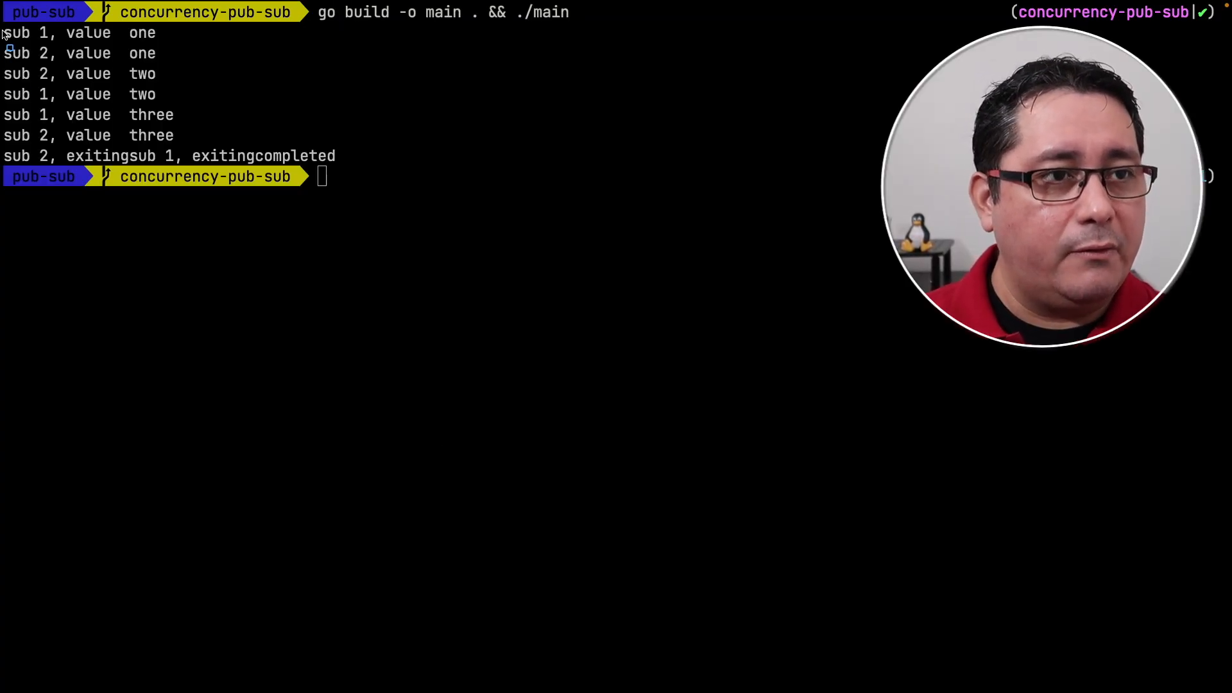
Select the terminal output confirming both subscribers received one, two and three before exiting
{"action": "left_click_drag", "start_coordinate": [4, 33], "coordinate": [177, 63]}
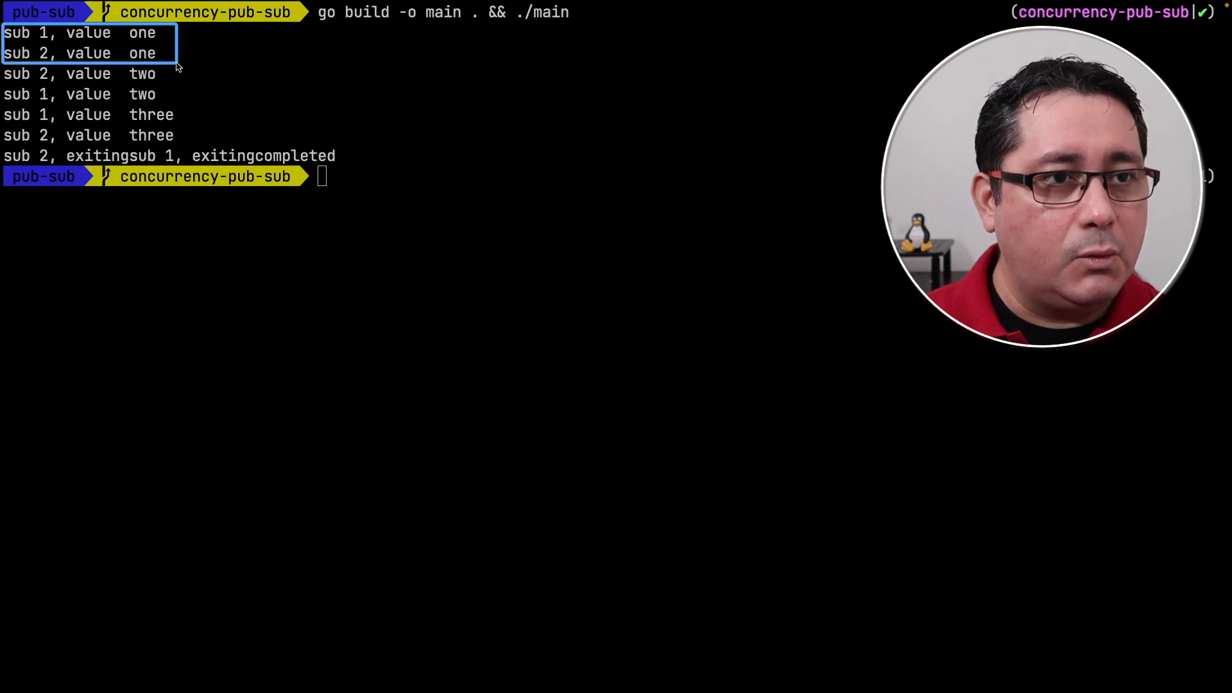